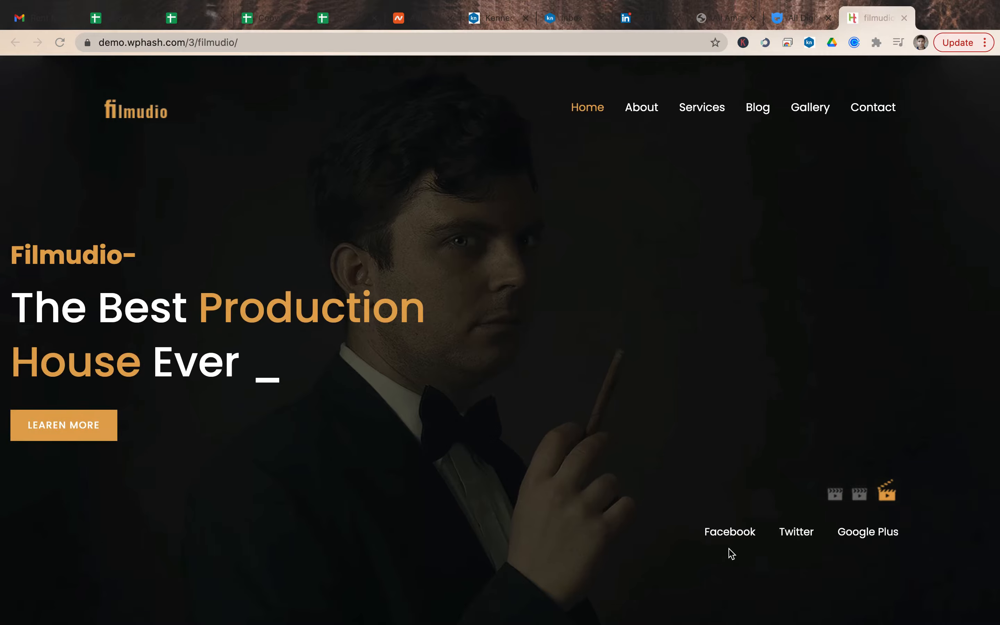
{"action": "mouse_move", "coordinate": [853, 540]}
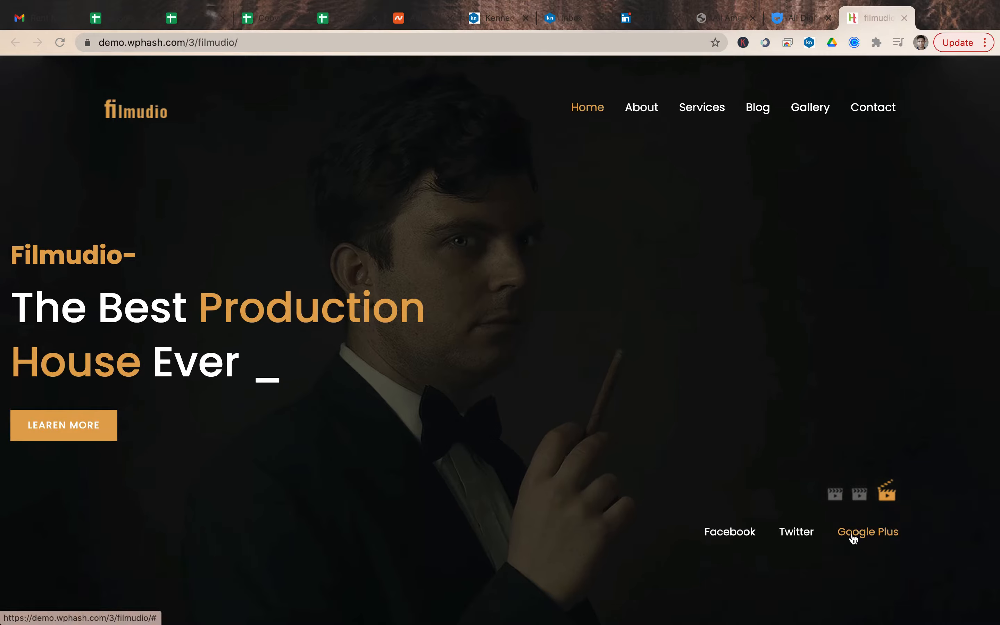
{"action": "mouse_move", "coordinate": [867, 518]}
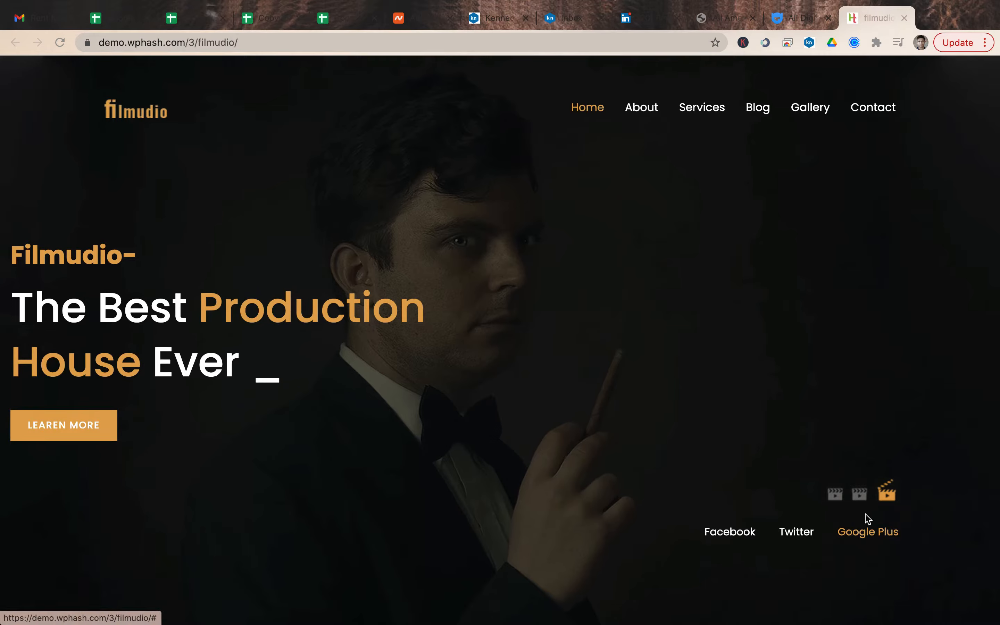
- Scroll past the hero banner to the 'Go ahead to create your own dream true' intro and its video
{"action": "scroll", "scroll_direction": "down", "scroll_amount": 3}
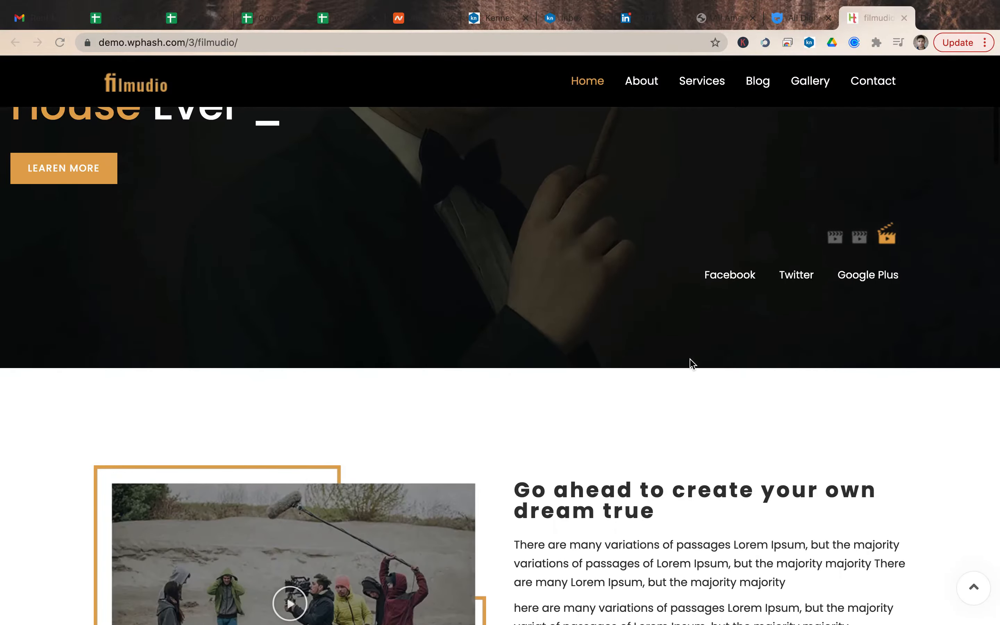
{"action": "scroll", "scroll_direction": "down", "scroll_amount": 3}
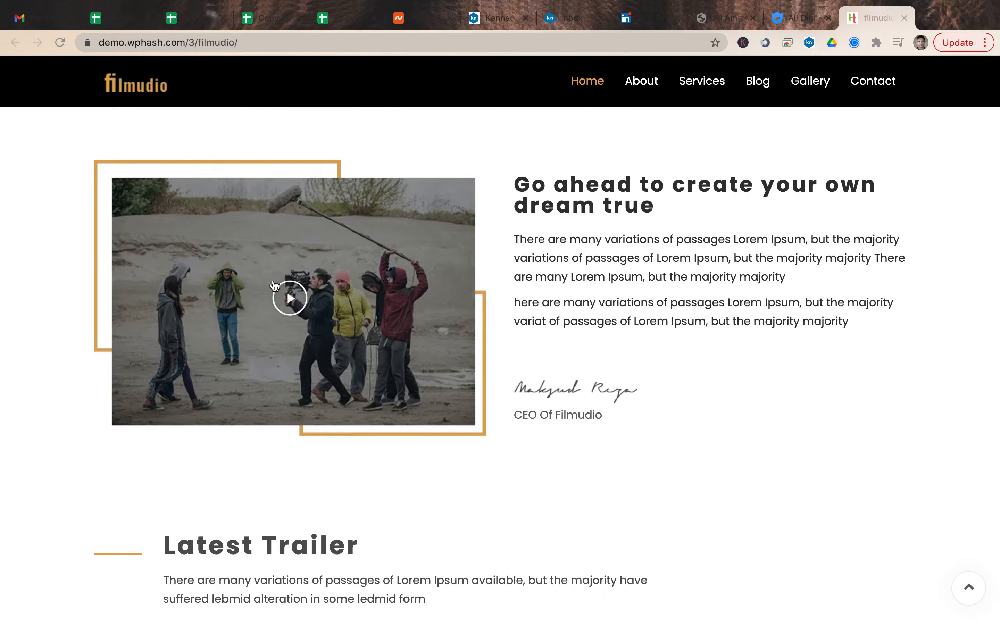
{"action": "mouse_move", "coordinate": [655, 420]}
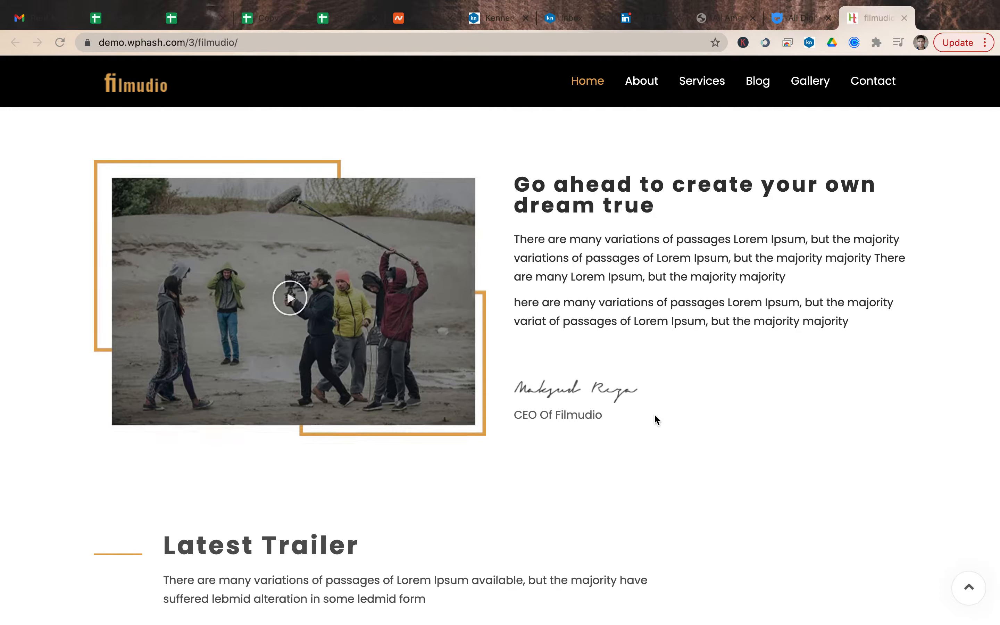
- Scroll through the four Latest Trailer posters to the six Services Of Filmudio cards
{"action": "scroll", "scroll_direction": "down", "scroll_amount": 3}
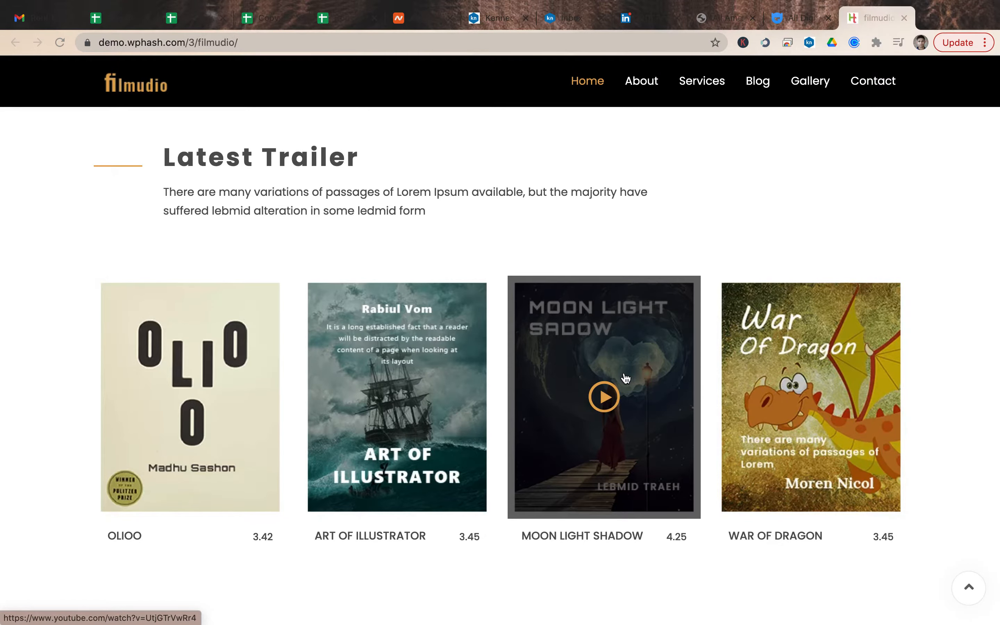
{"action": "scroll", "scroll_direction": "down", "scroll_amount": 3}
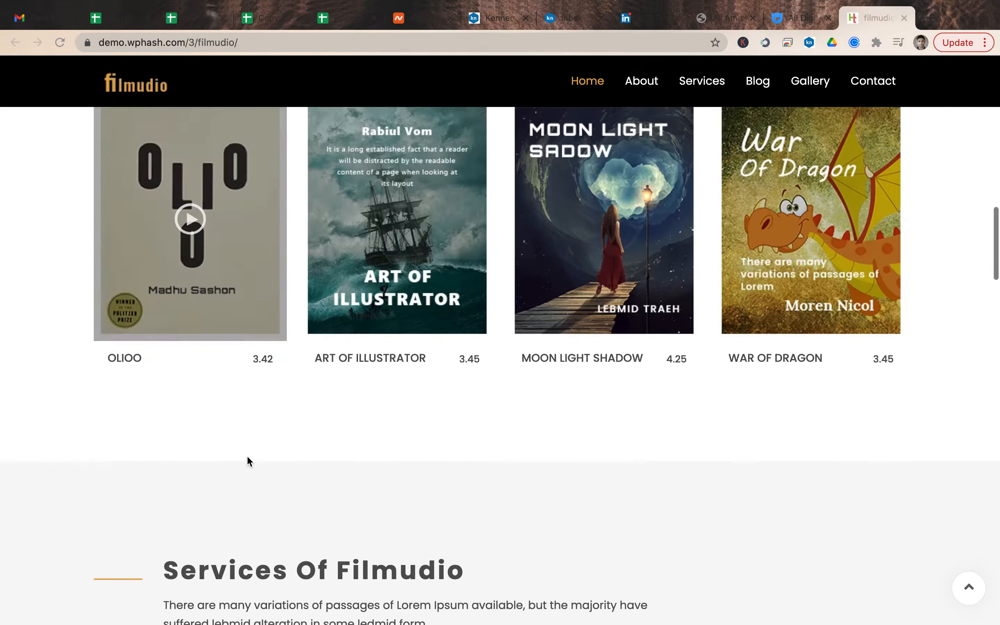
{"action": "scroll", "scroll_direction": "down", "scroll_amount": 3}
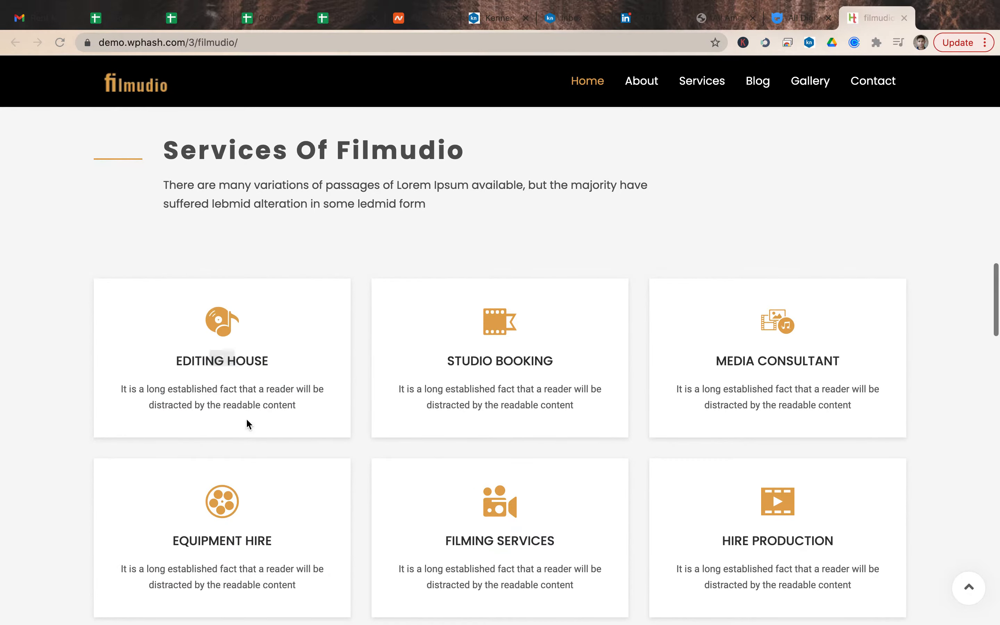
{"action": "mouse_move", "coordinate": [610, 235]}
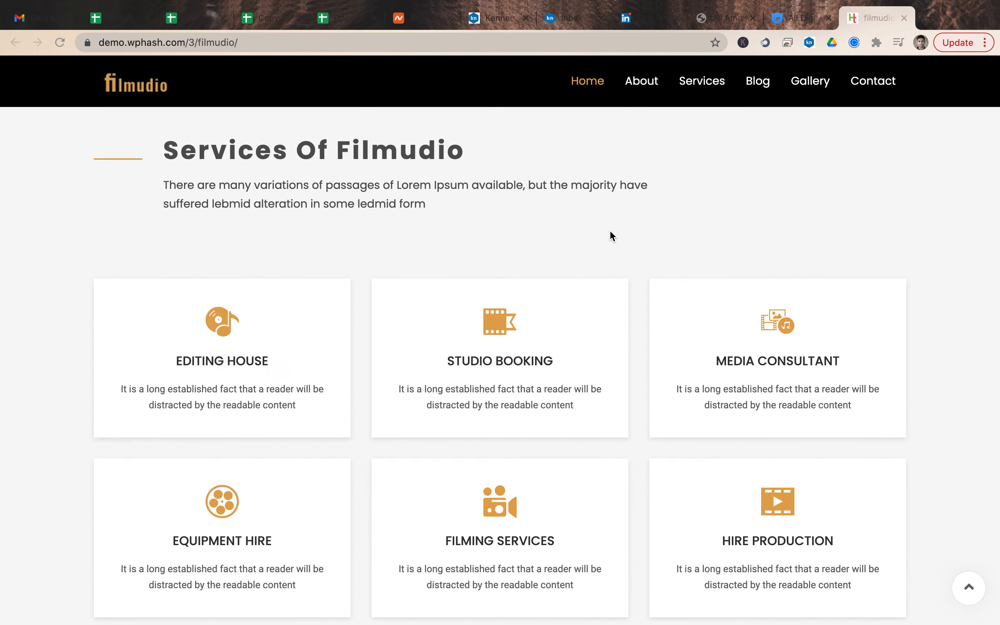
{"action": "mouse_move", "coordinate": [996, 377]}
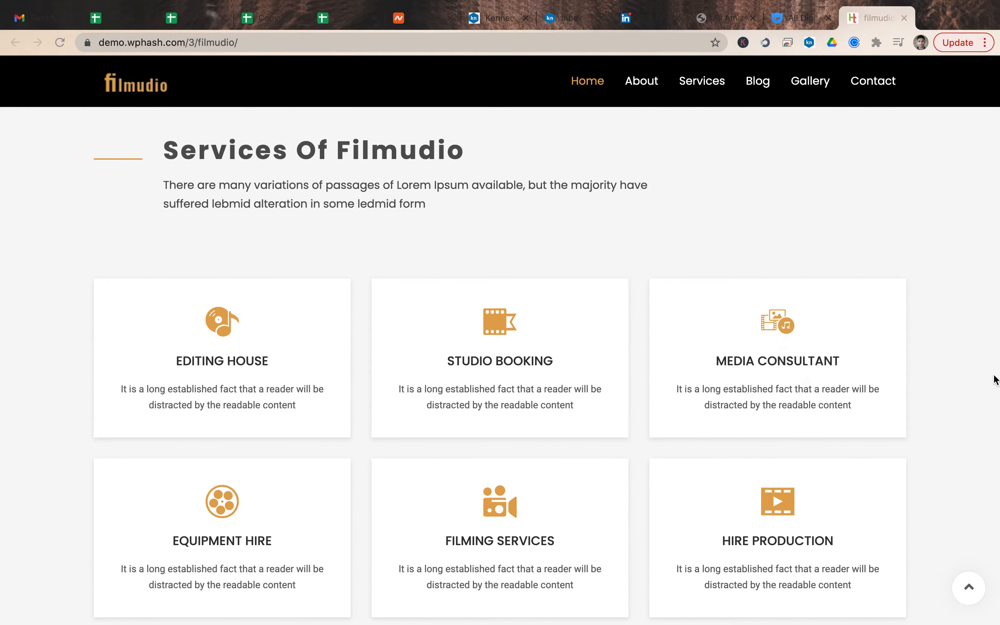
{"action": "mouse_move", "coordinate": [543, 318]}
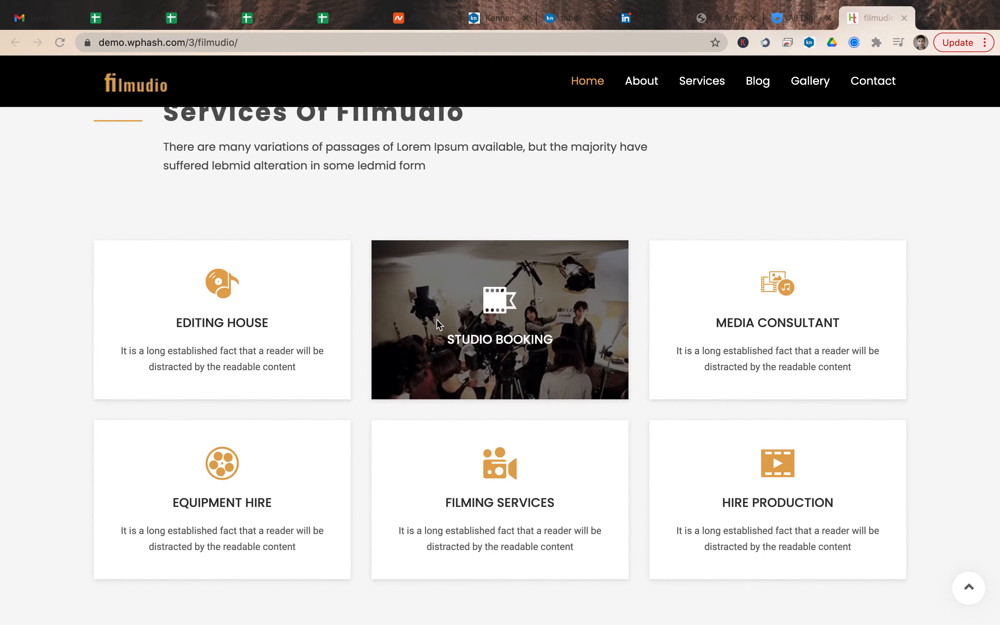
{"action": "mouse_move", "coordinate": [648, 160]}
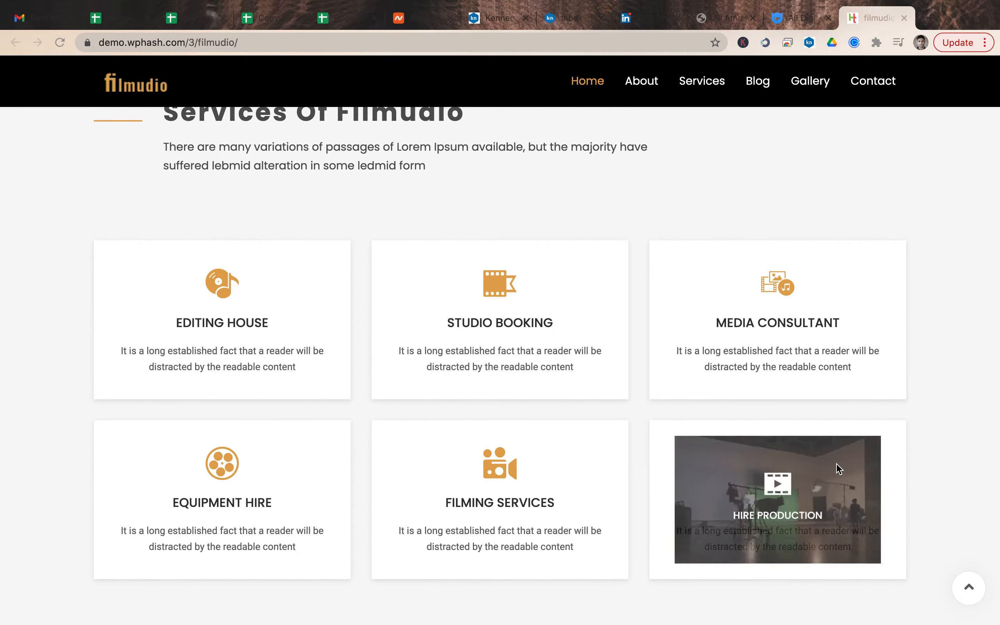
- Scroll through the four Filmudio Gallery equipment photos down to the Client Feedback heading
{"action": "scroll", "scroll_direction": "down", "scroll_amount": 3}
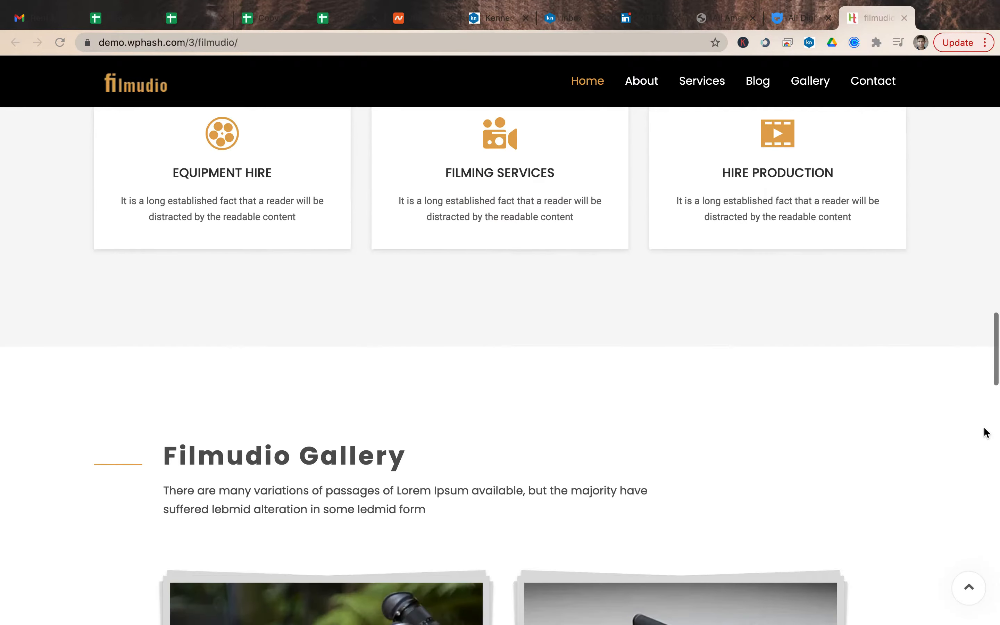
{"action": "scroll", "scroll_direction": "down", "scroll_amount": 3}
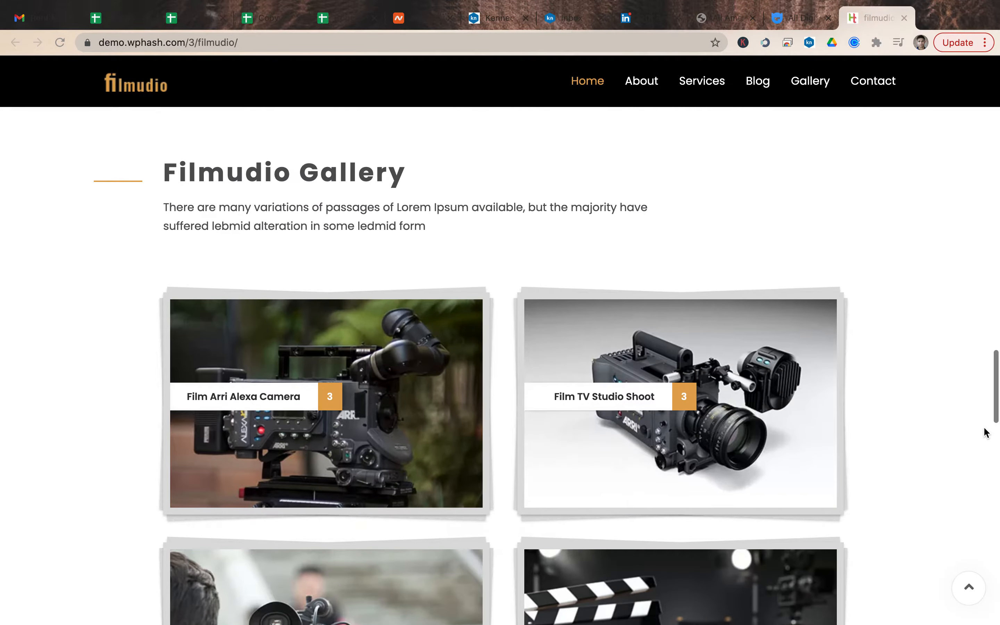
{"action": "mouse_move", "coordinate": [245, 444]}
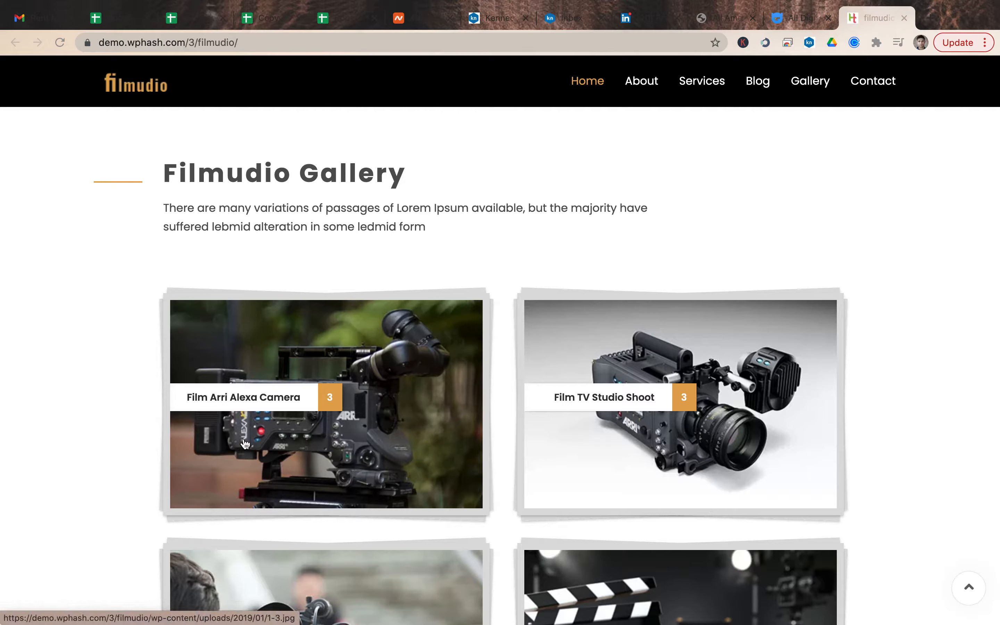
{"action": "mouse_move", "coordinate": [496, 470]}
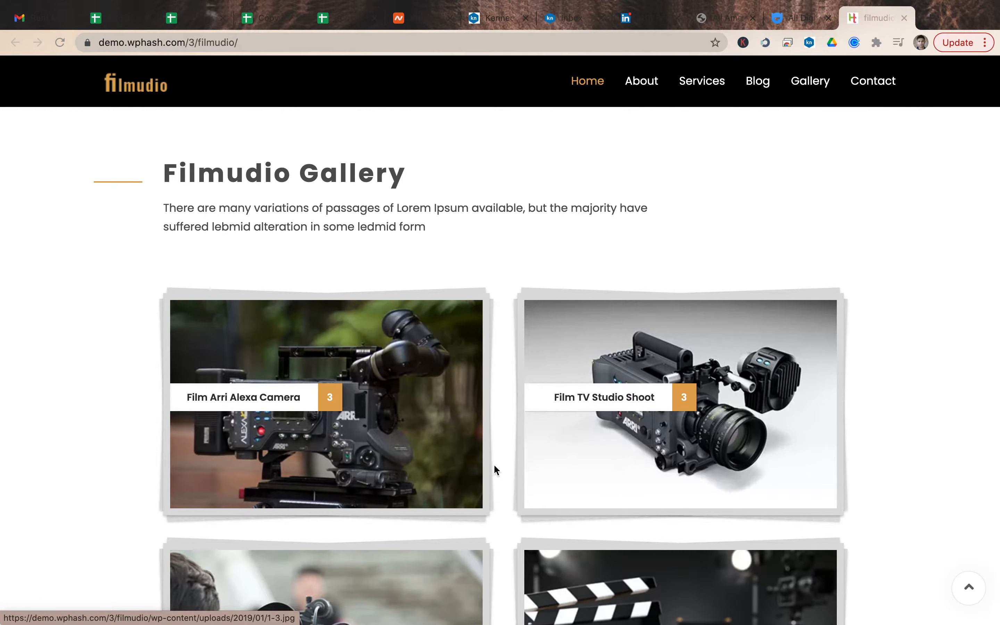
{"action": "scroll", "scroll_direction": "down", "scroll_amount": 3}
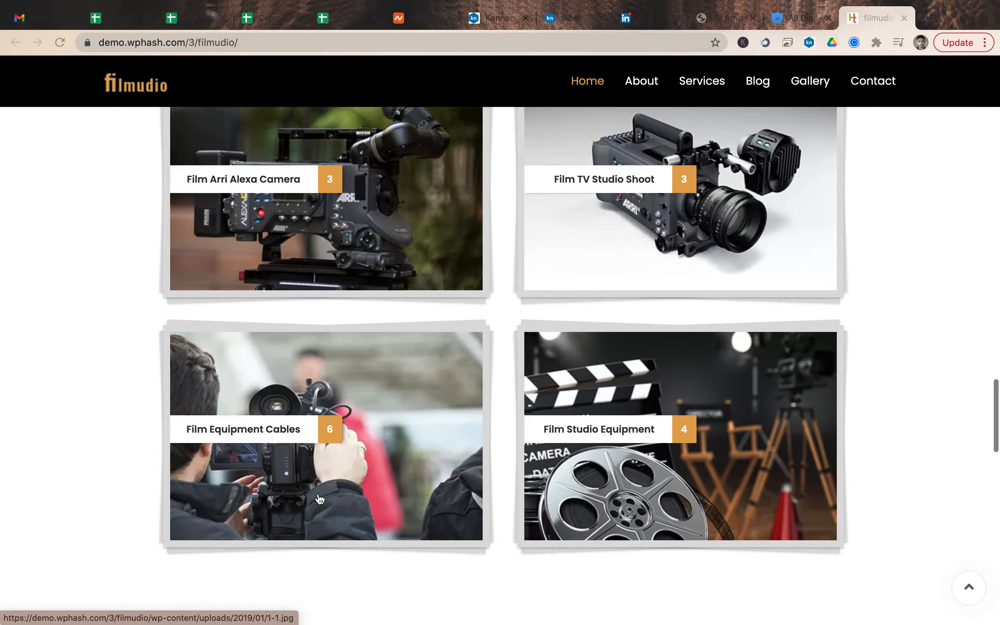
{"action": "scroll", "scroll_direction": "down", "scroll_amount": 3}
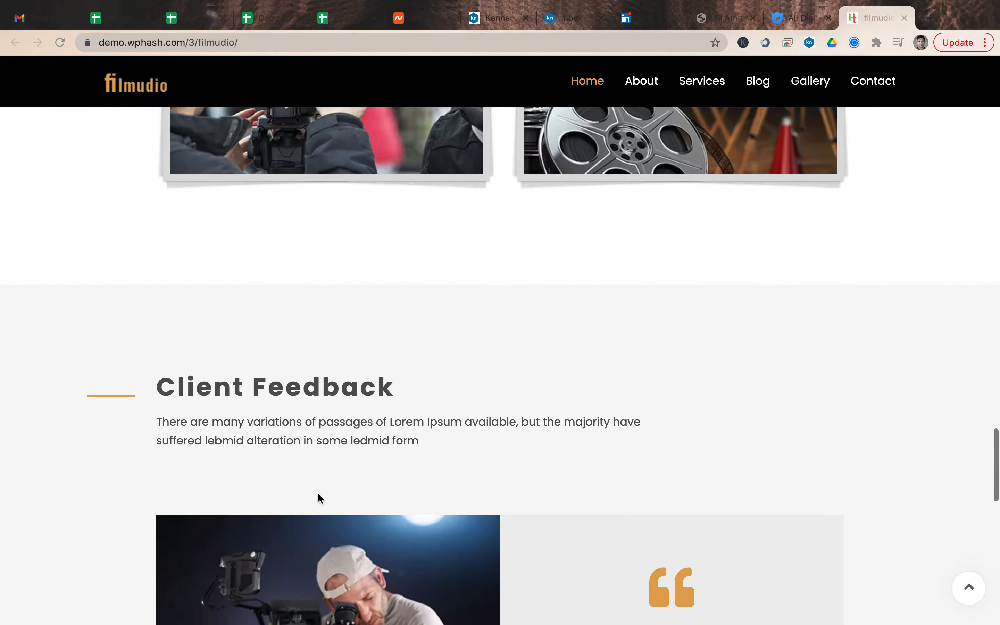
- Return the Client Feedback slider to its first testimonial and scroll to the Awards, Years, Complete Work and Happy Client counters
{"action": "scroll", "scroll_direction": "down", "scroll_amount": 3}
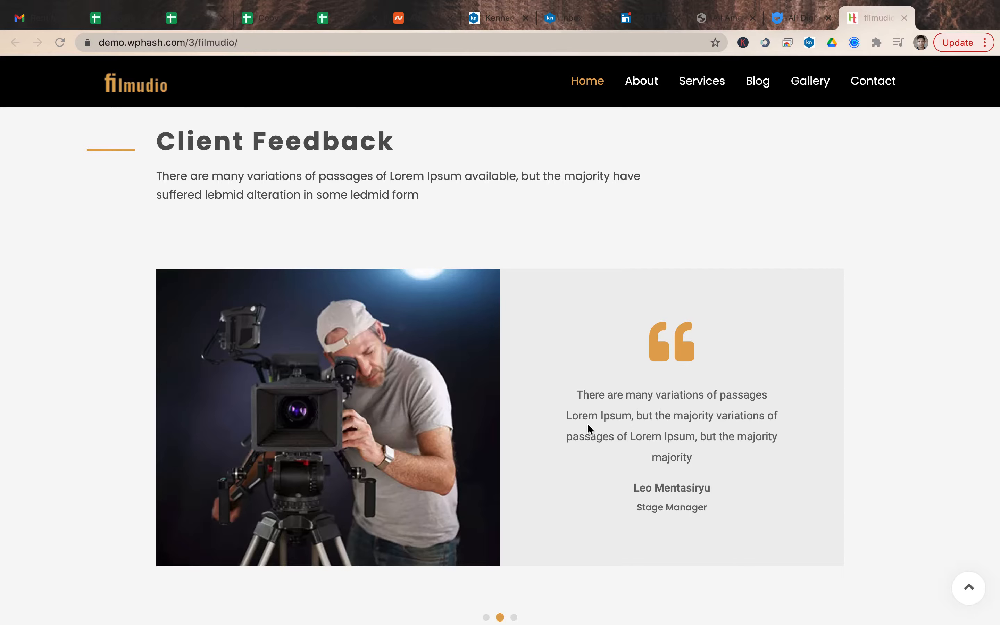
{"action": "scroll", "scroll_direction": "down", "scroll_amount": 3}
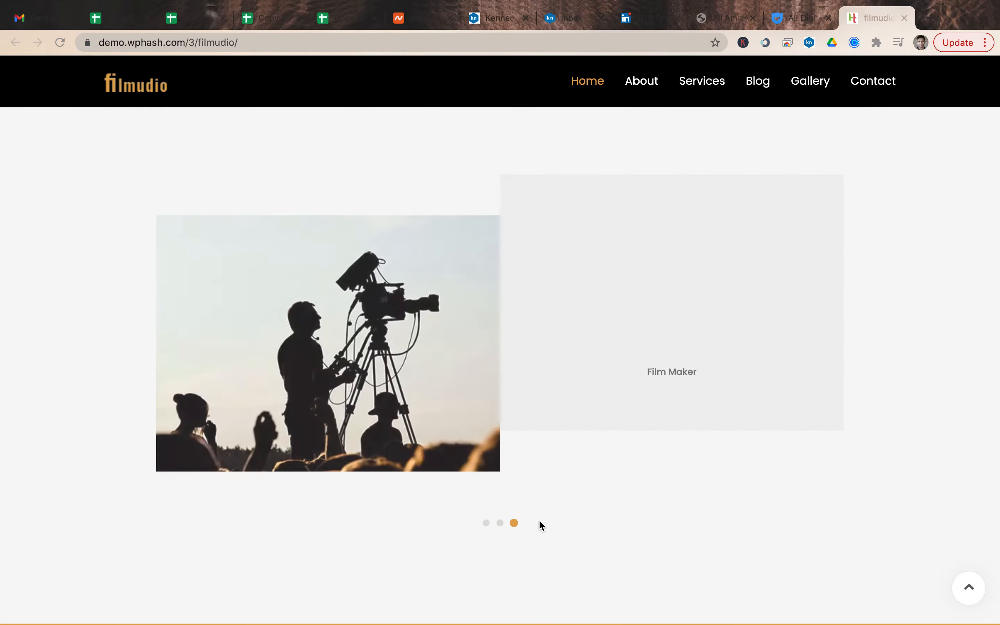
{"action": "left_click", "coordinate": [486, 522]}
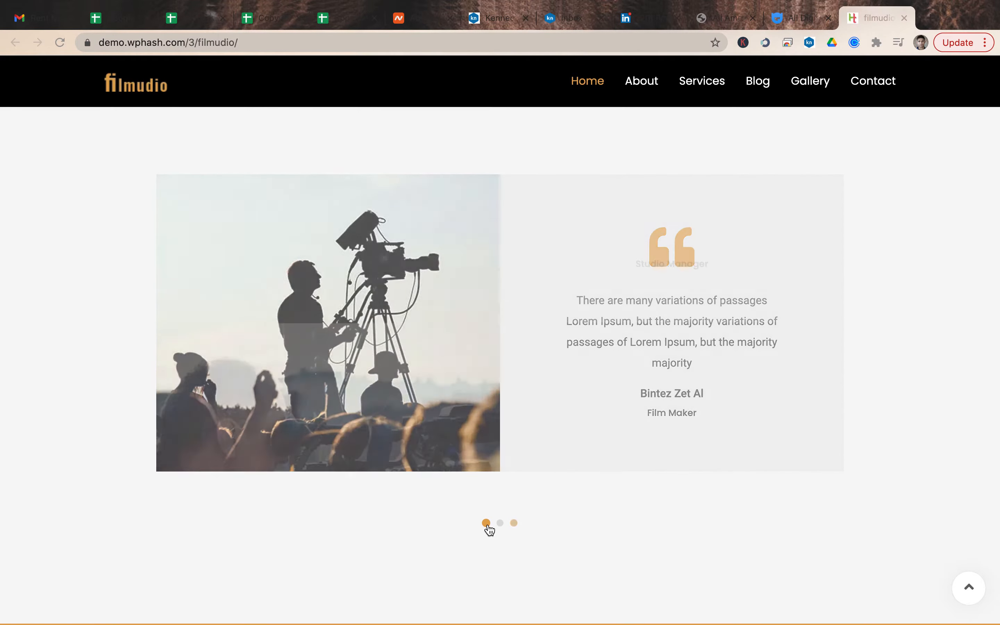
{"action": "scroll", "scroll_direction": "down", "scroll_amount": 3}
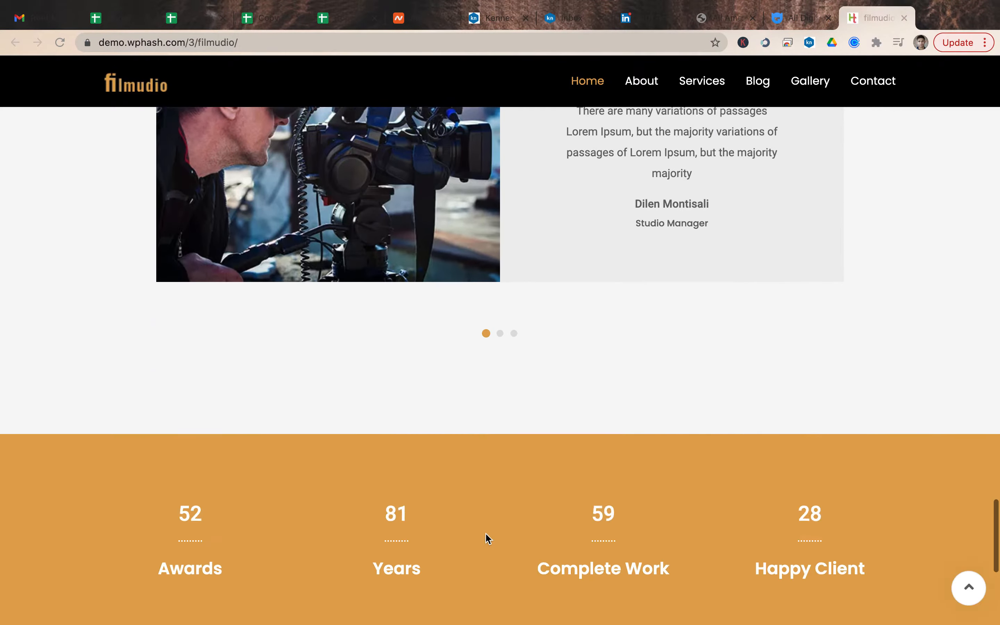
{"action": "scroll", "scroll_direction": "down", "scroll_amount": 3}
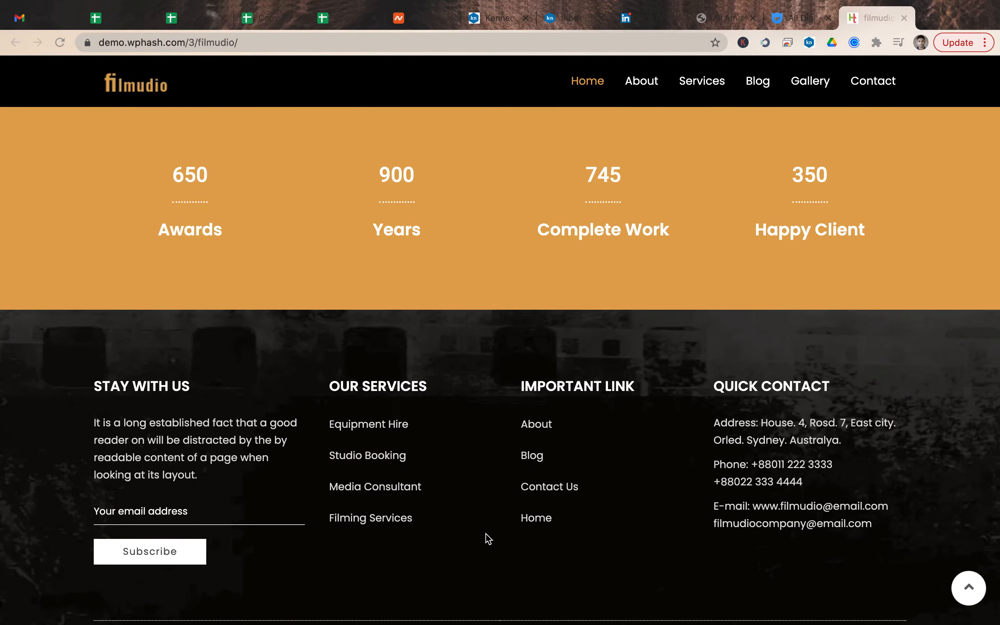
{"action": "mouse_move", "coordinate": [232, 273]}
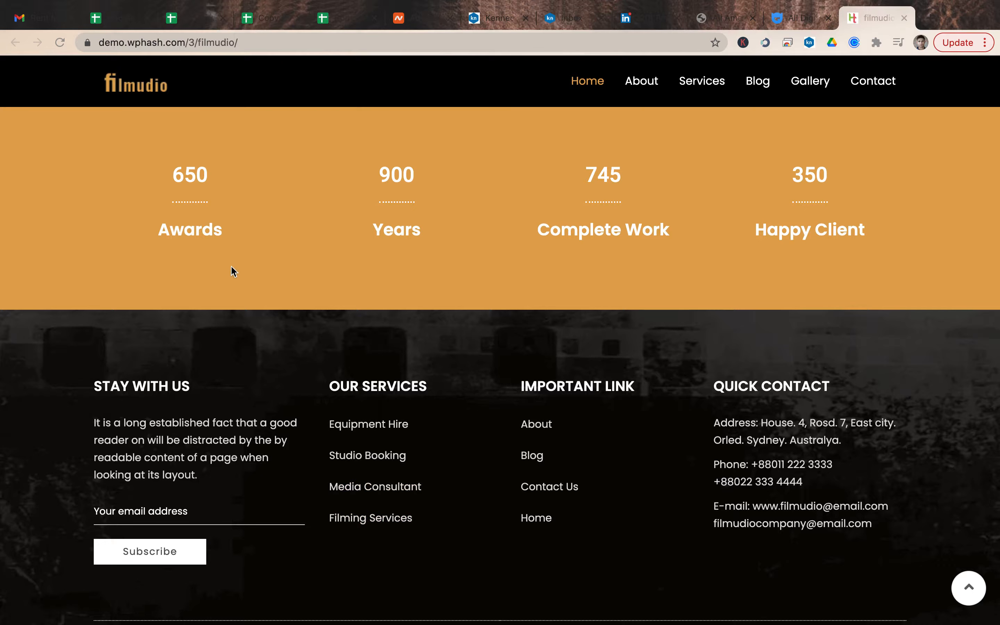
{"action": "mouse_move", "coordinate": [421, 339]}
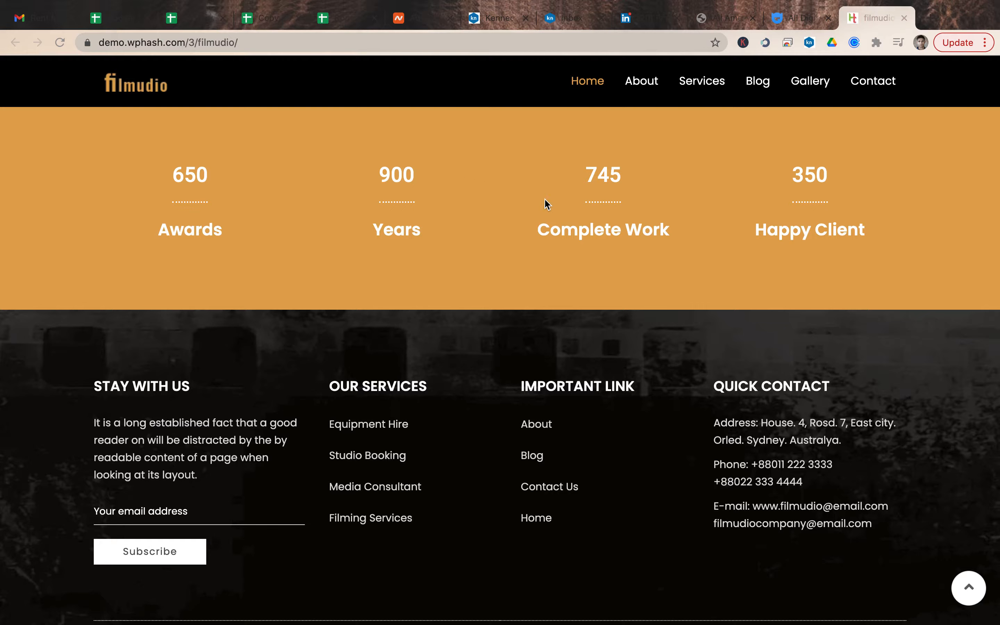
{"action": "mouse_move", "coordinate": [804, 193]}
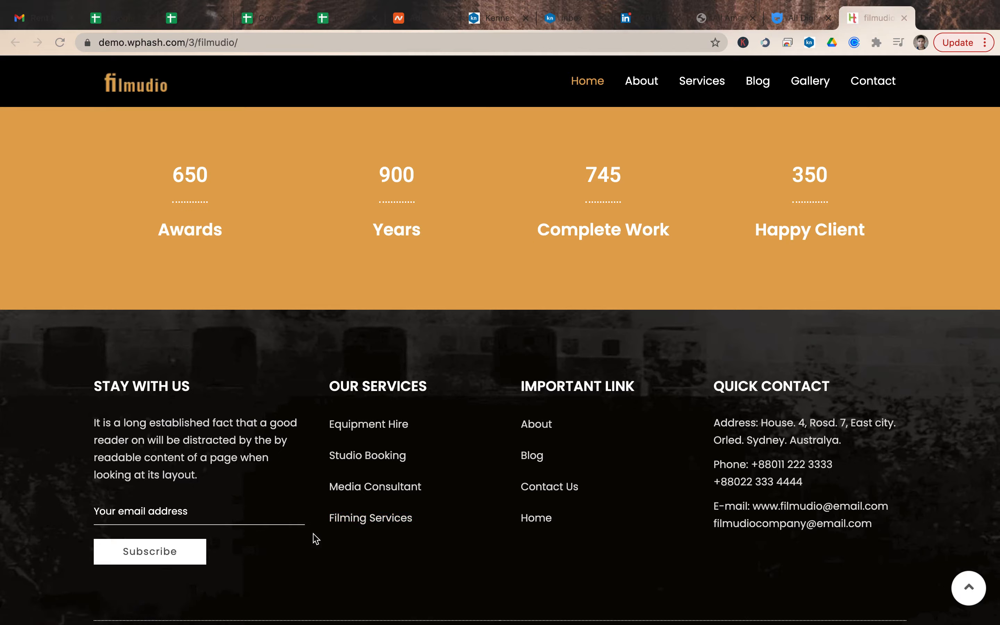
{"action": "mouse_move", "coordinate": [642, 382]}
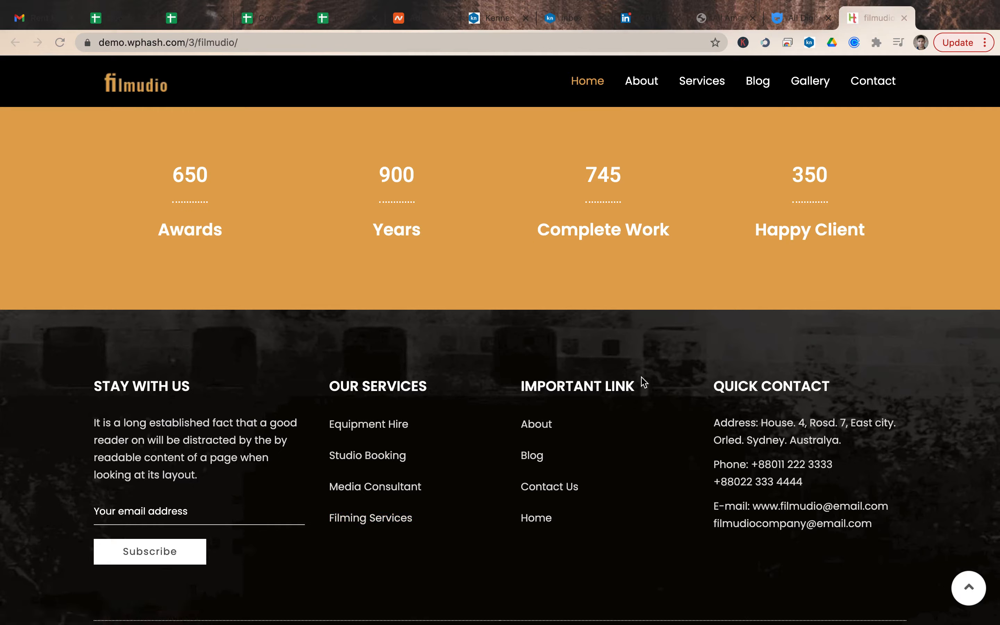
{"action": "mouse_move", "coordinate": [553, 539]}
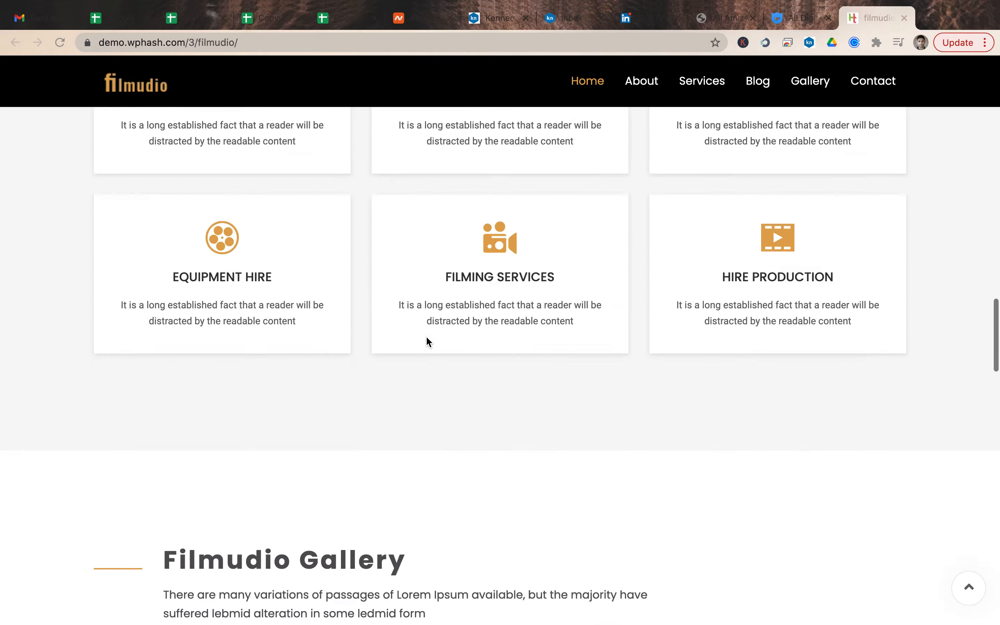
{"action": "scroll", "scroll_direction": "up", "scroll_amount": 3}
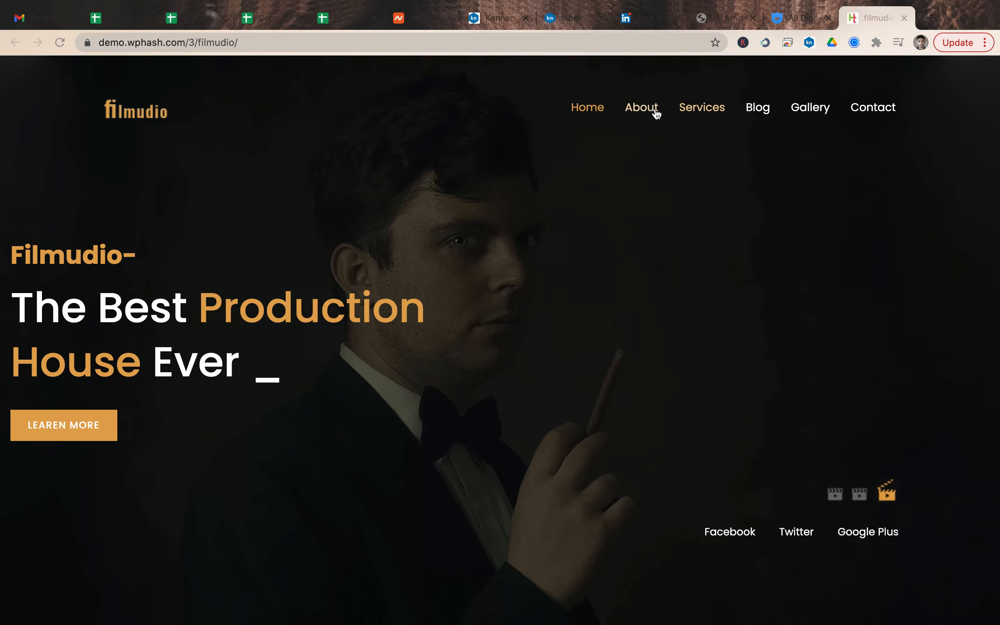
- Navigate to the About page from the top menu, briefly returning to Home in between
{"action": "left_click", "coordinate": [642, 107]}
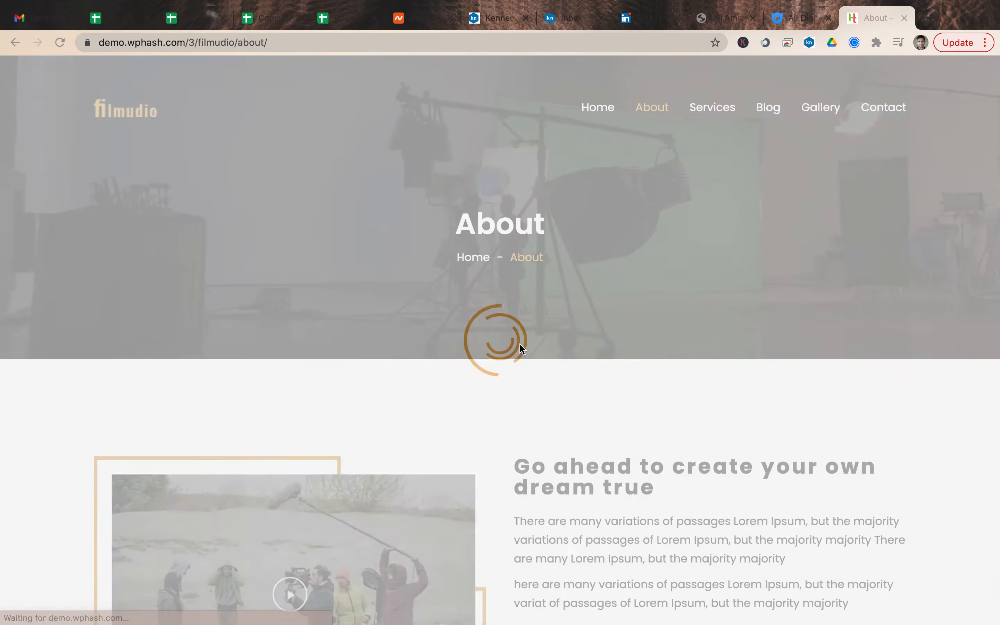
{"action": "mouse_move", "coordinate": [597, 107]}
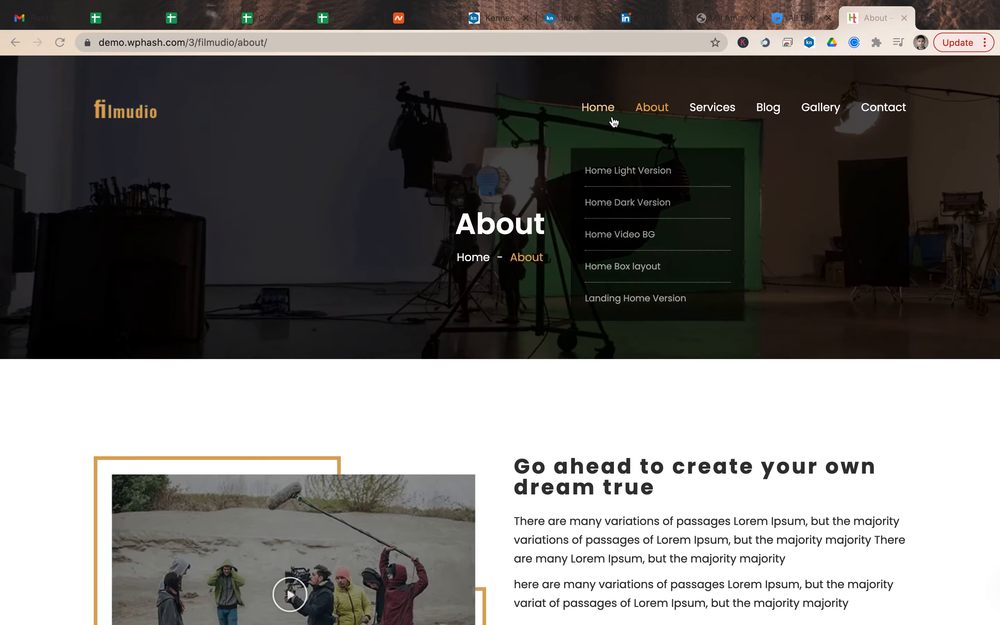
{"action": "left_click", "coordinate": [598, 107]}
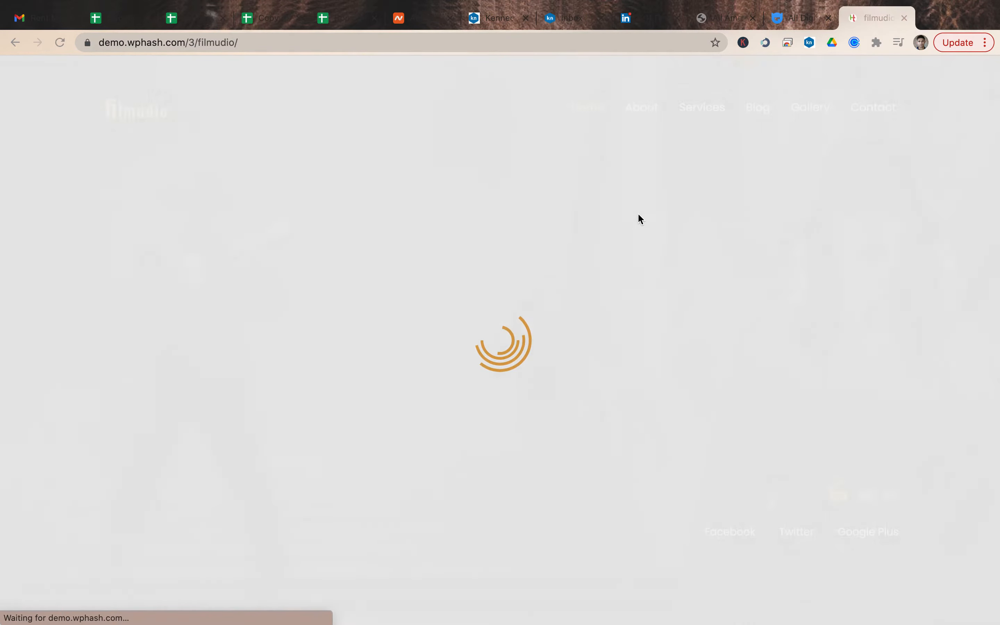
{"action": "left_click", "coordinate": [642, 107]}
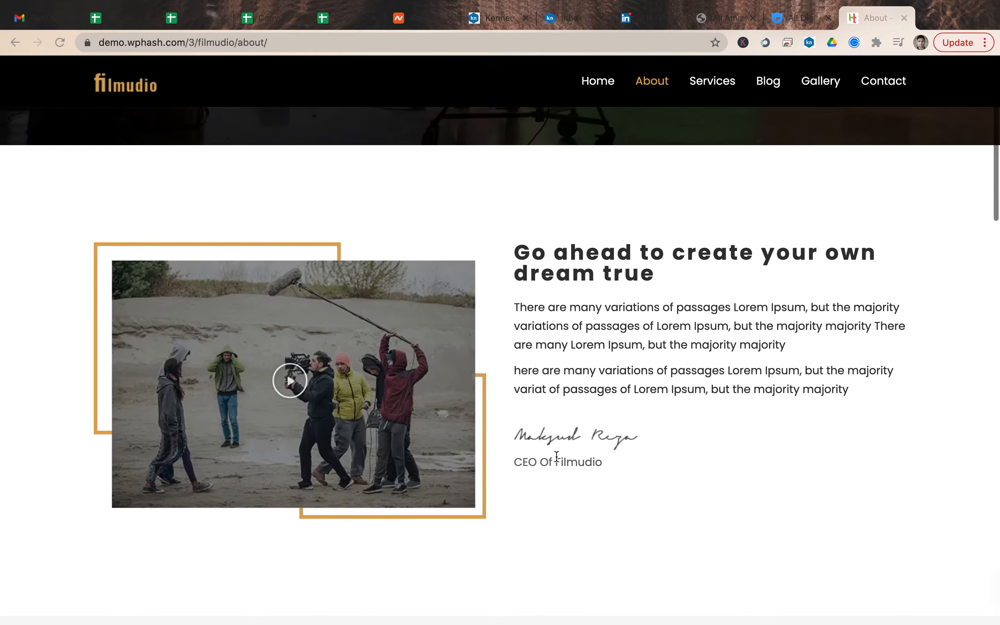
- Scroll through the About page's introduction and services sections
{"action": "scroll", "scroll_direction": "down", "scroll_amount": 3}
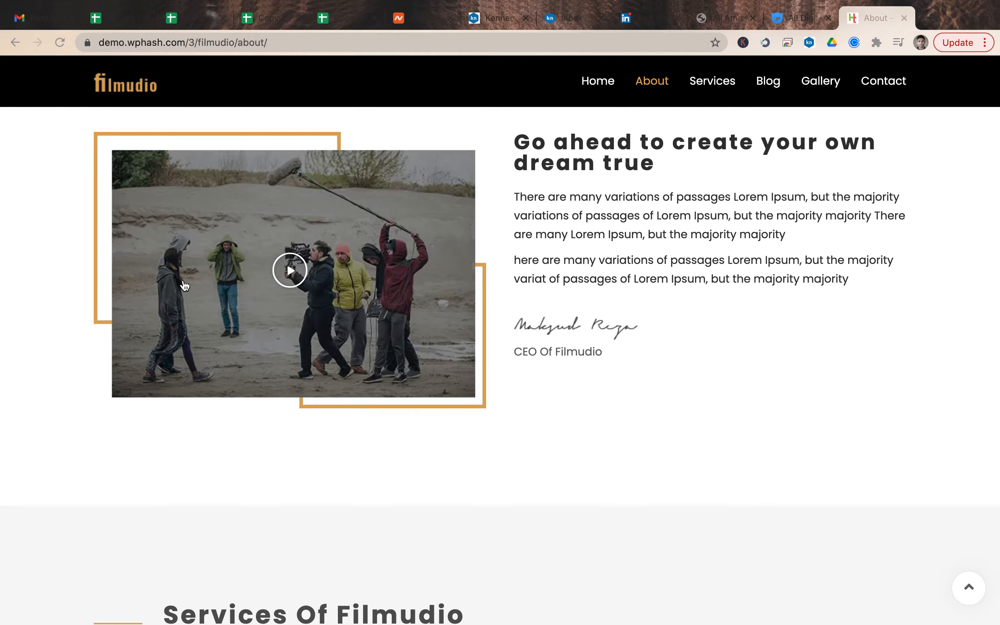
{"action": "mouse_move", "coordinate": [287, 404]}
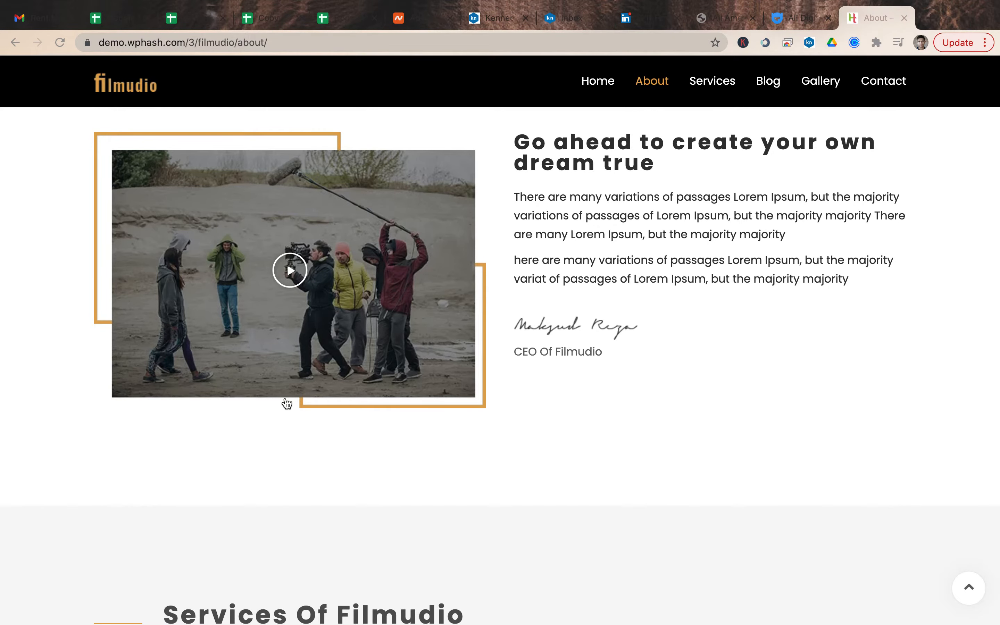
{"action": "scroll", "scroll_direction": "down", "scroll_amount": 3}
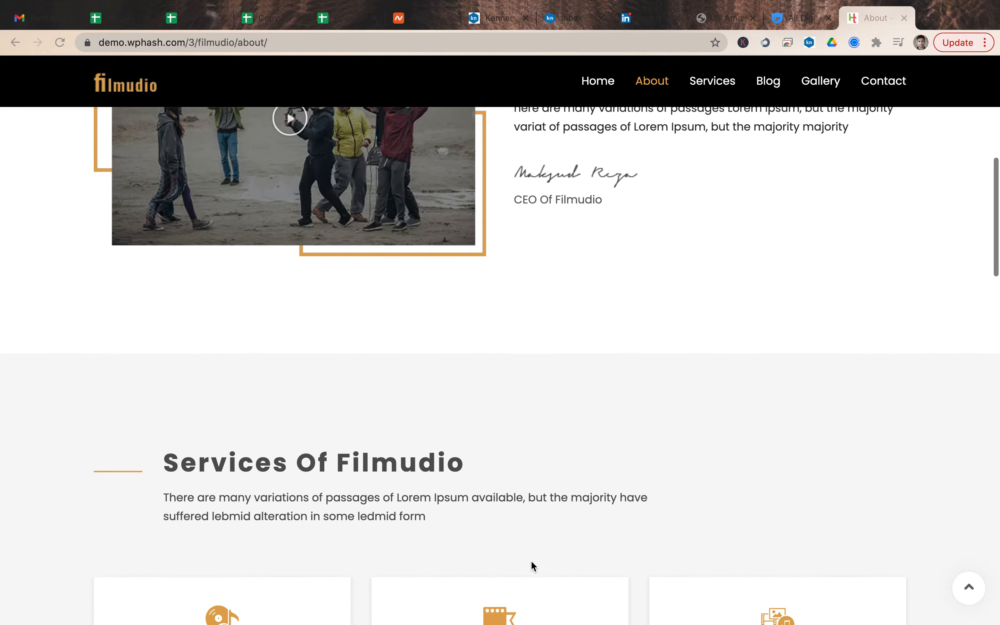
{"action": "scroll", "scroll_direction": "down", "scroll_amount": 3}
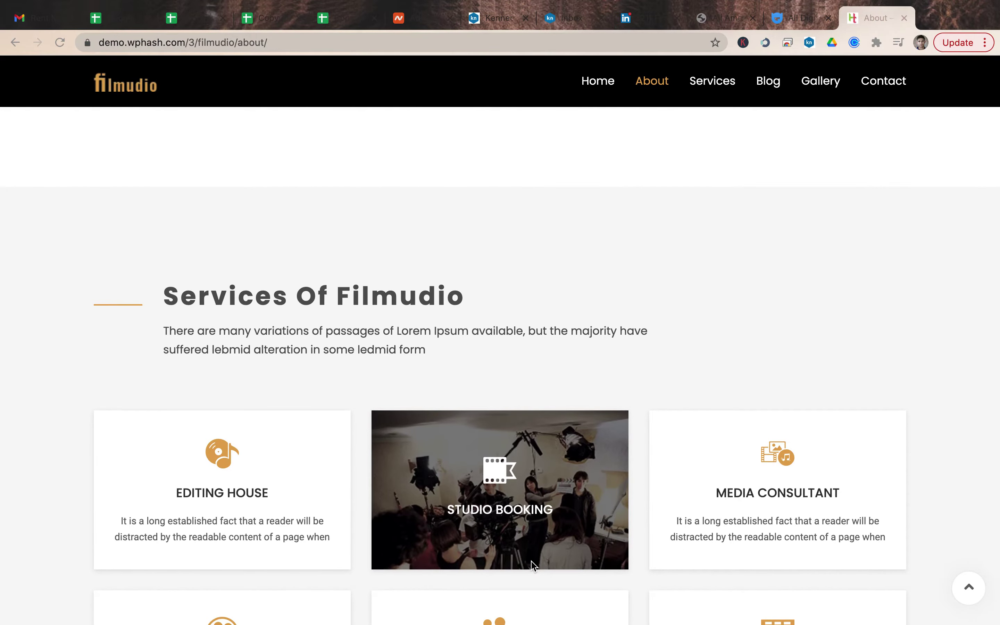
{"action": "scroll", "scroll_direction": "down", "scroll_amount": 3}
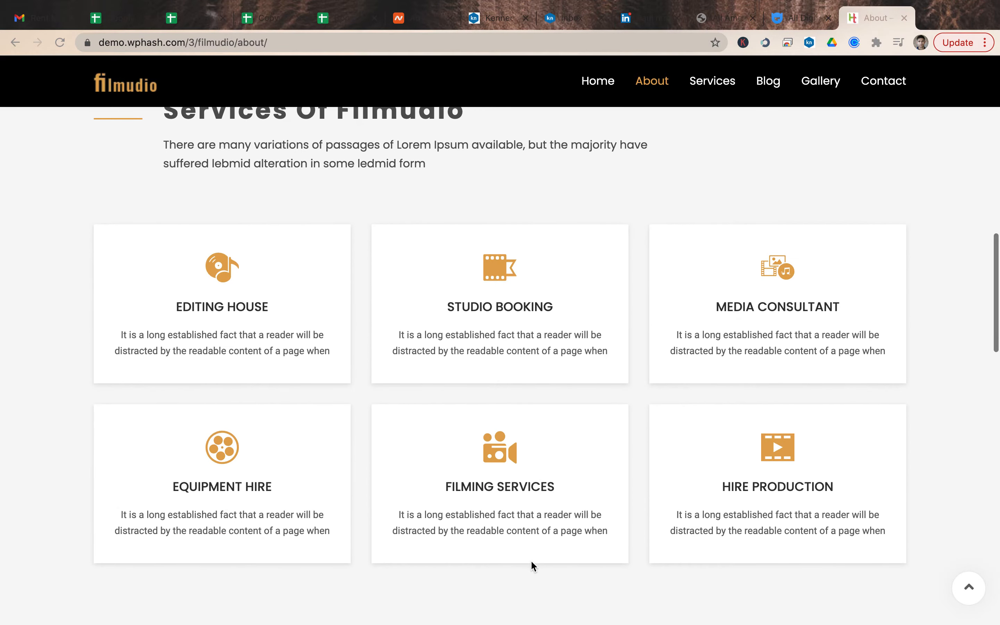
{"action": "scroll", "scroll_direction": "up", "scroll_amount": 3}
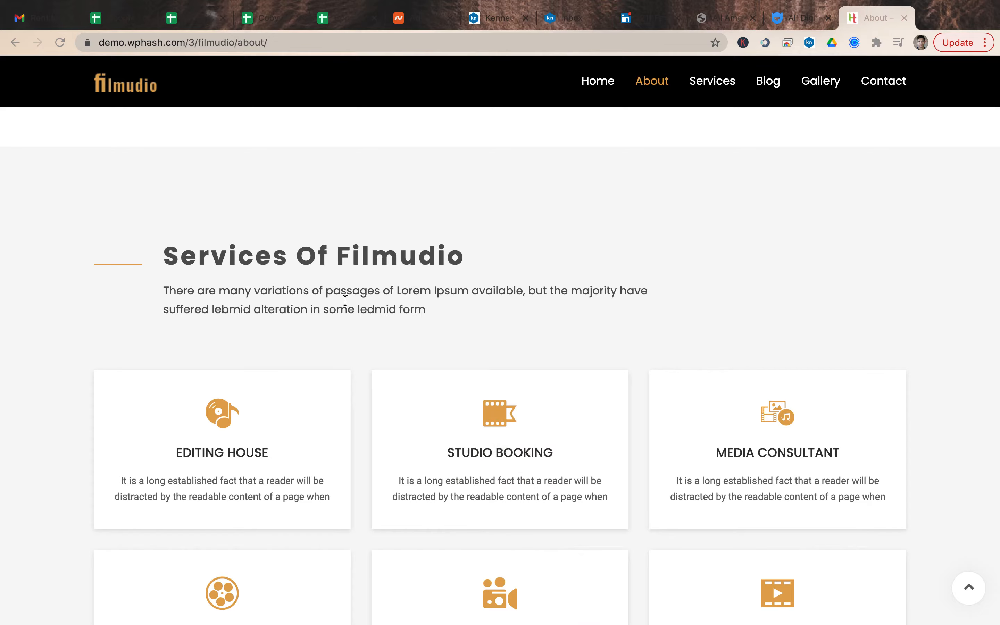
- Continue down the About page past the stats and client feedback to the footer
{"action": "scroll", "scroll_direction": "down", "scroll_amount": 3}
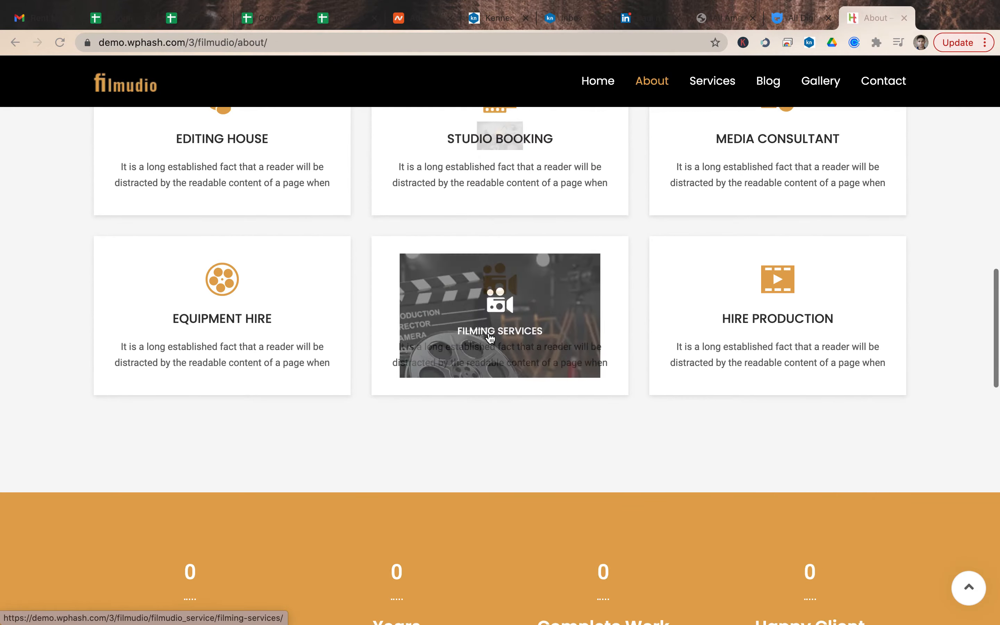
{"action": "scroll", "scroll_direction": "down", "scroll_amount": 3}
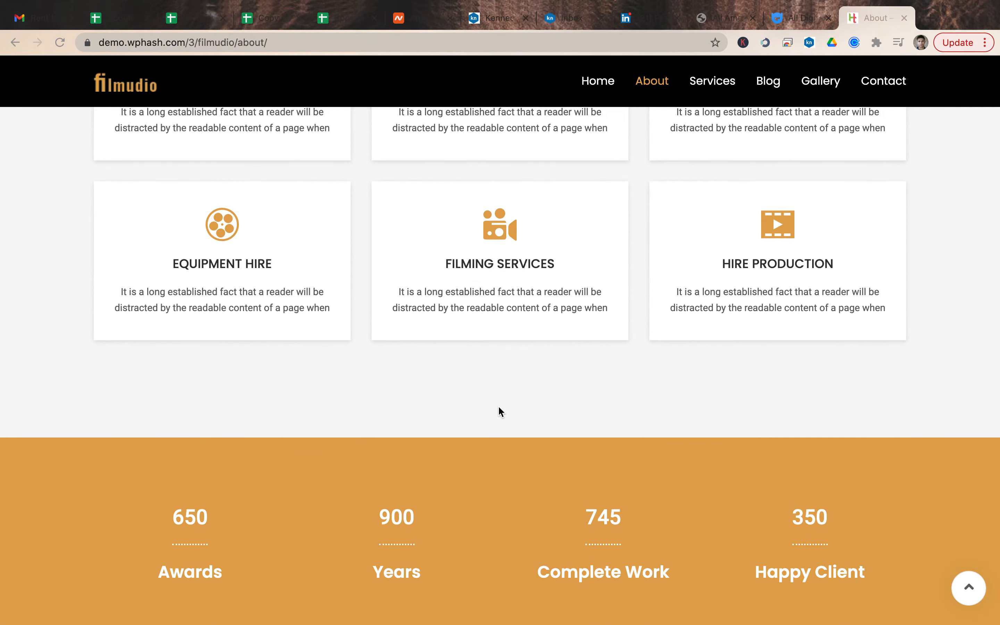
{"action": "scroll", "scroll_direction": "down", "scroll_amount": 3}
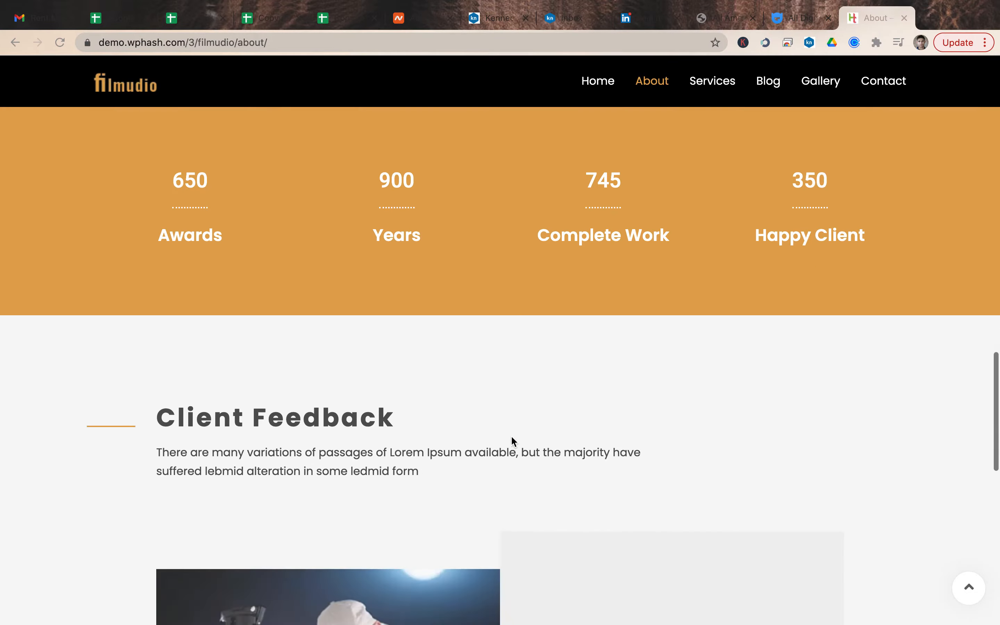
{"action": "scroll", "scroll_direction": "down", "scroll_amount": 3}
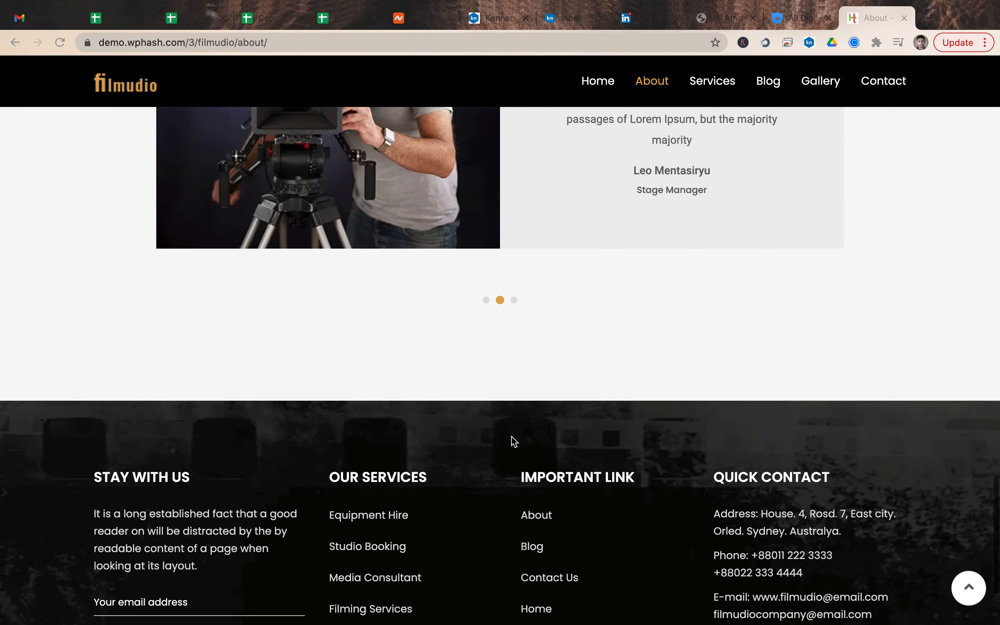
{"action": "scroll", "scroll_direction": "up", "scroll_amount": 3}
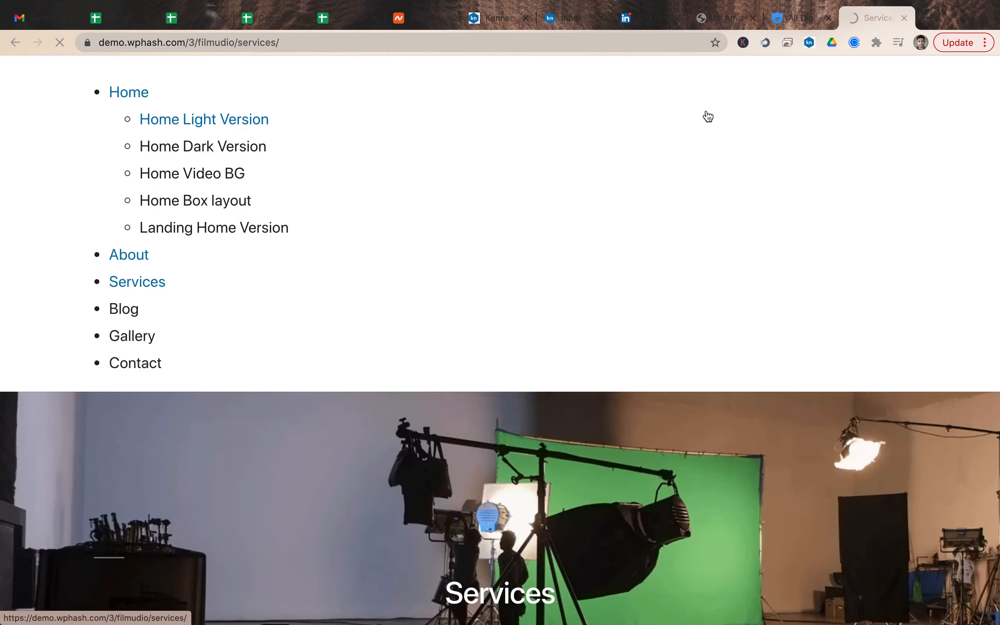
- Scroll through the Services page cards
{"action": "scroll", "scroll_direction": "down", "scroll_amount": 3}
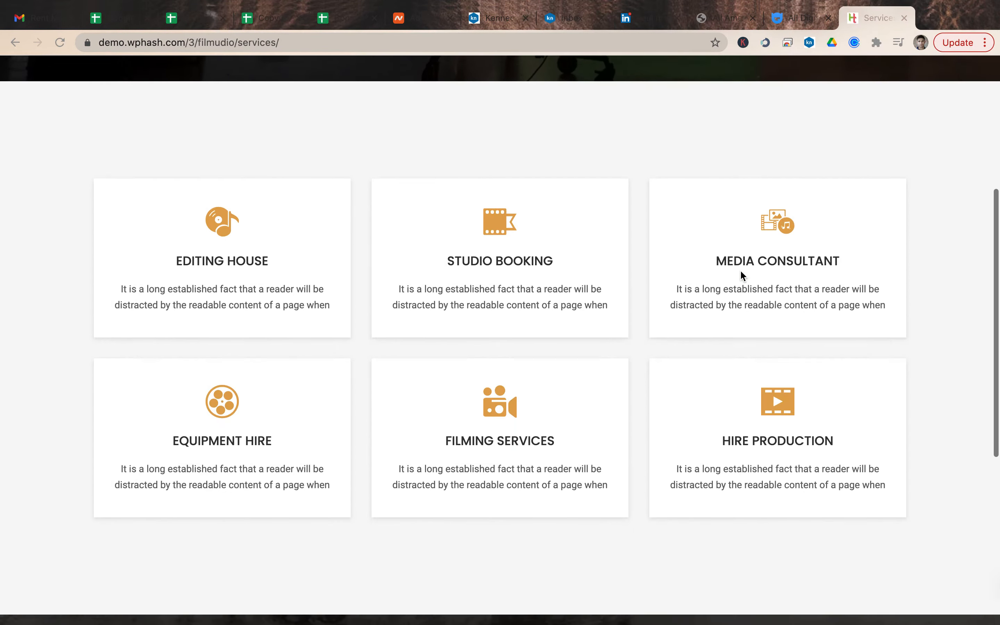
{"action": "scroll", "scroll_direction": "down", "scroll_amount": 3}
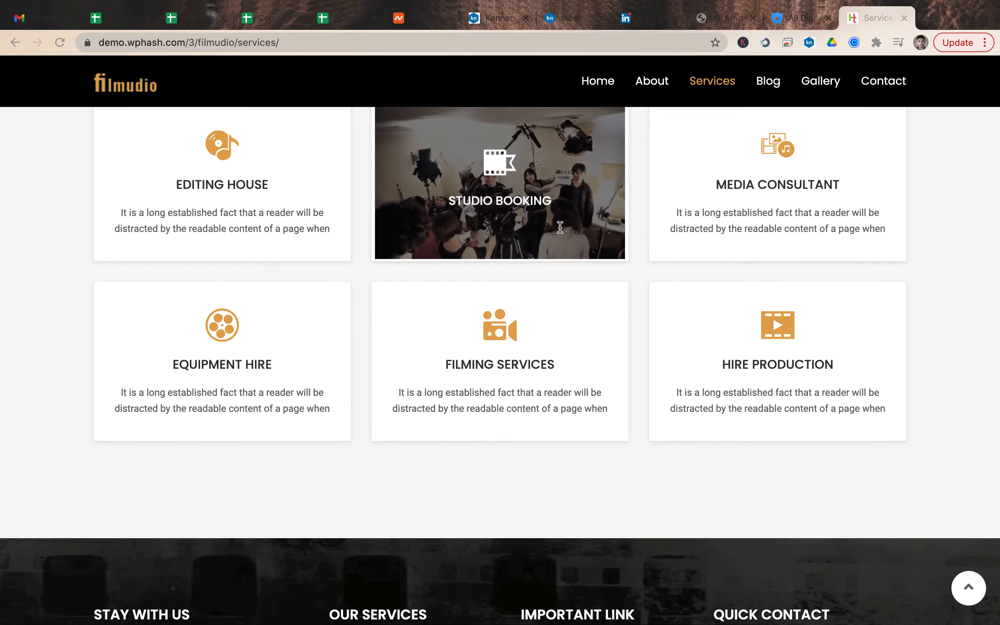
{"action": "scroll", "scroll_direction": "up", "scroll_amount": 3}
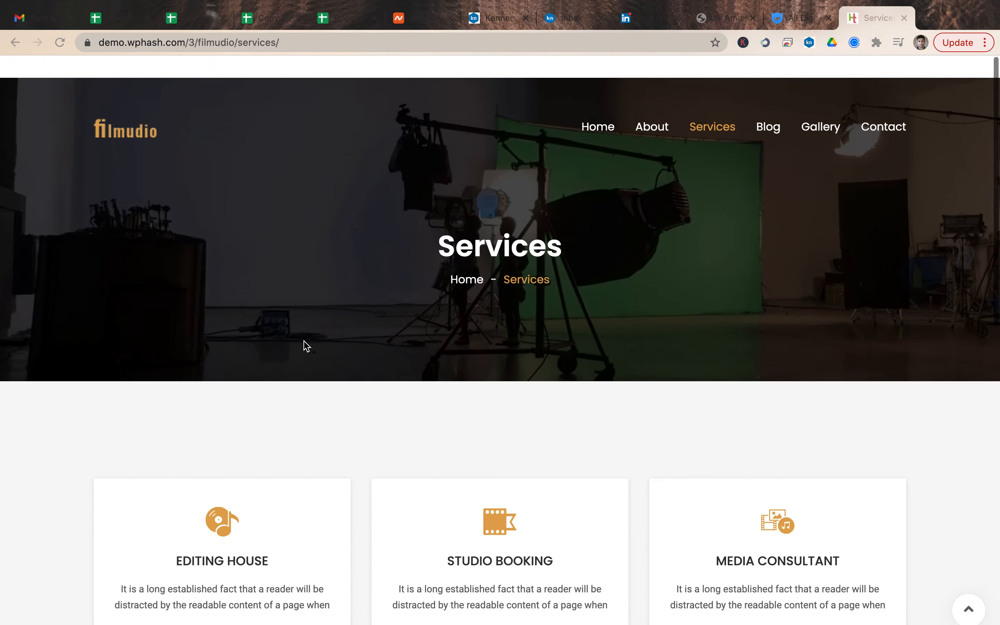
{"action": "scroll", "scroll_direction": "down", "scroll_amount": 3}
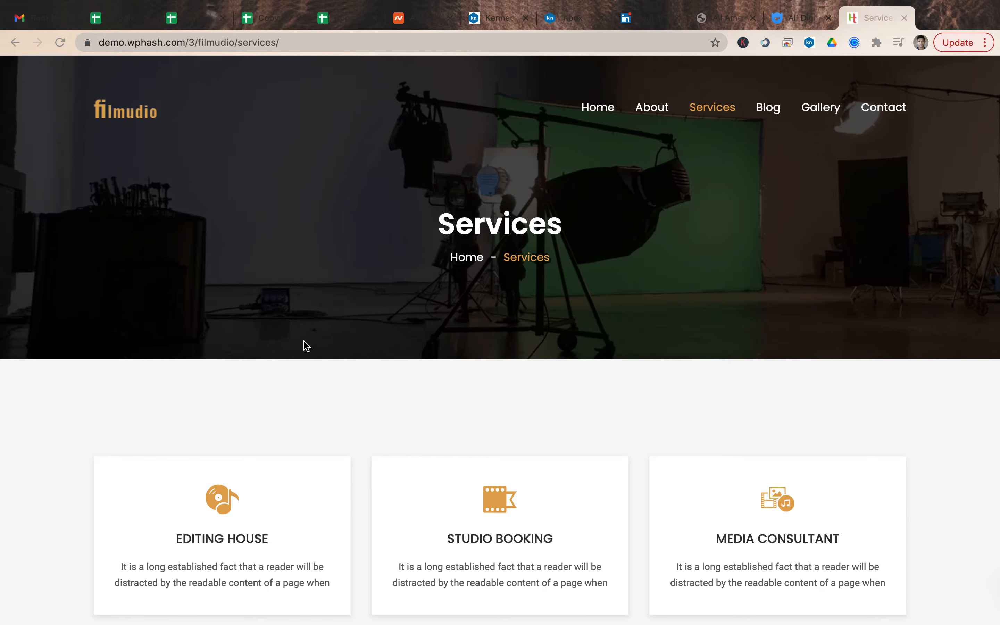
- Navigate to the Blog page and then on to the Gallery page from the top menu
{"action": "left_click", "coordinate": [769, 107]}
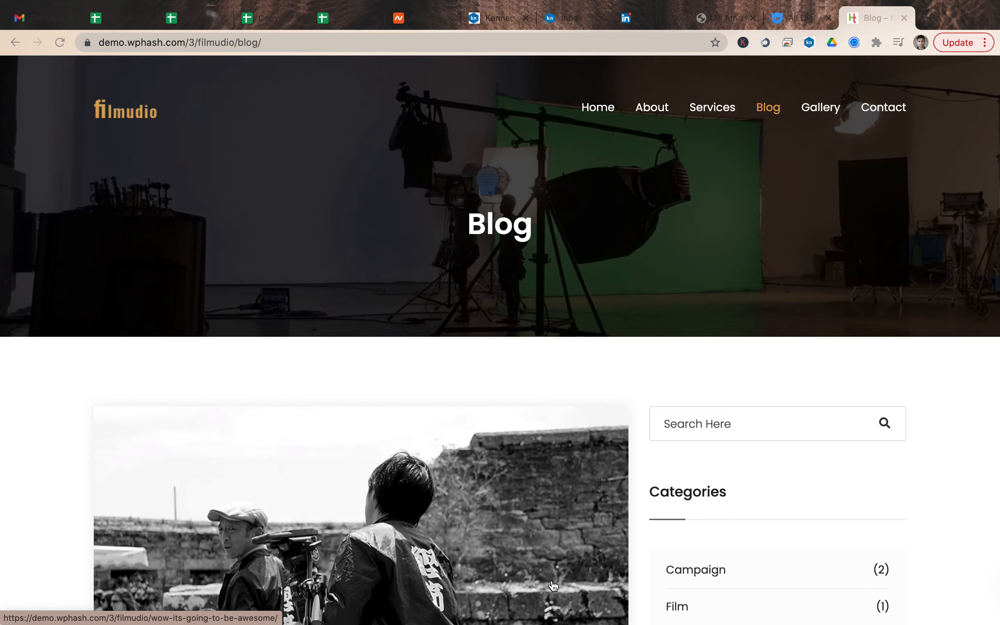
{"action": "mouse_move", "coordinate": [831, 139]}
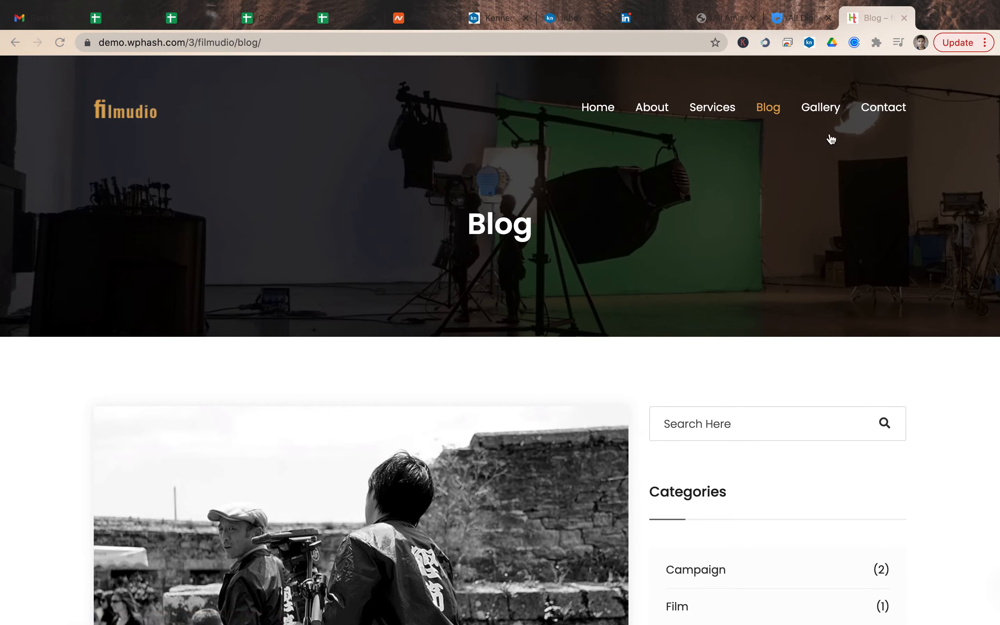
{"action": "left_click", "coordinate": [821, 107]}
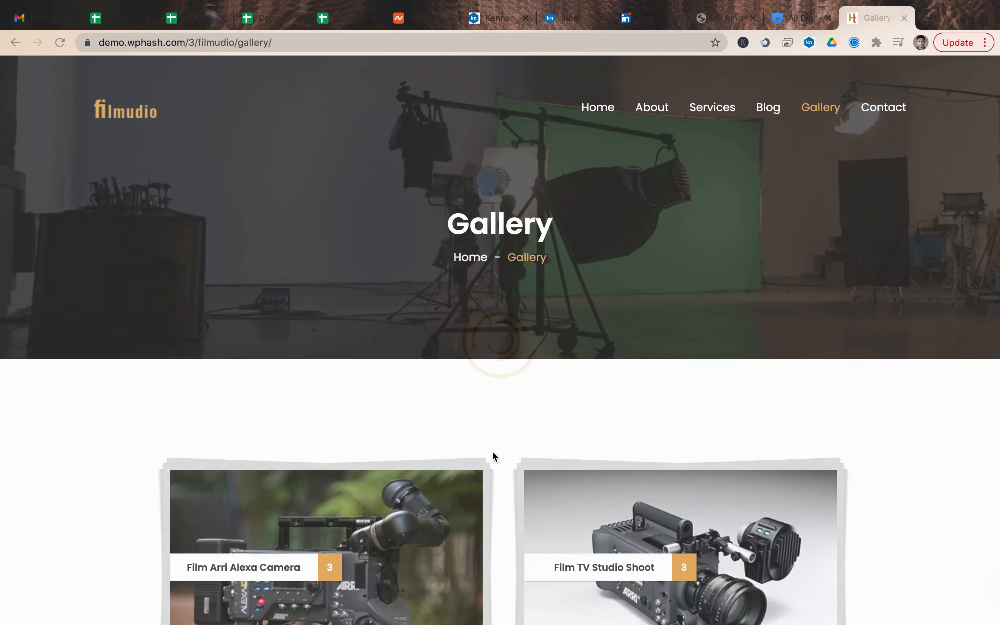
- Scroll through the Gallery's four camera albums to the footer, then go to the Contact page
{"action": "scroll", "scroll_direction": "down", "scroll_amount": 3}
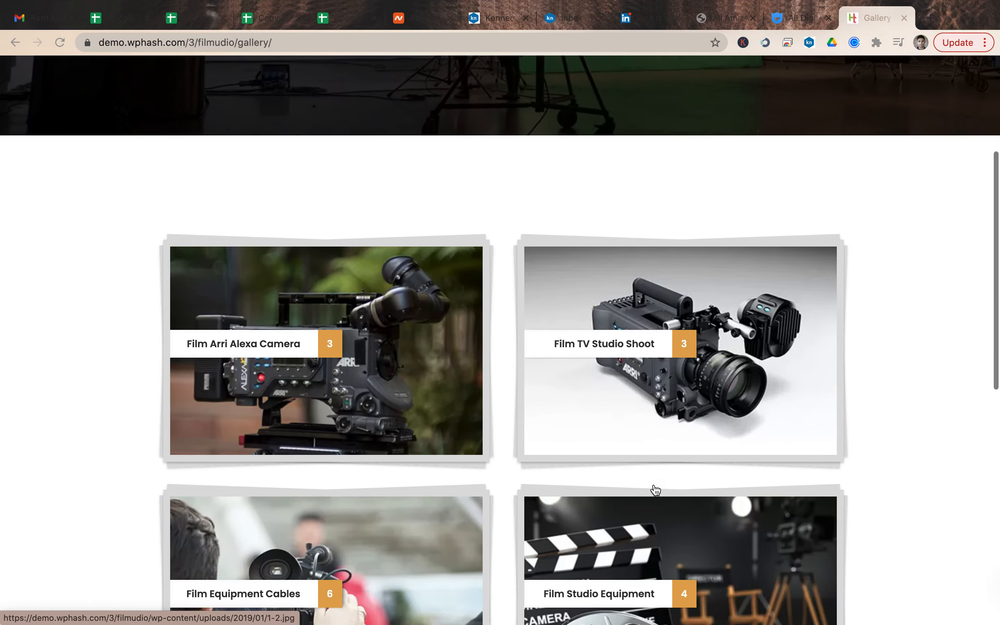
{"action": "scroll", "scroll_direction": "down", "scroll_amount": 3}
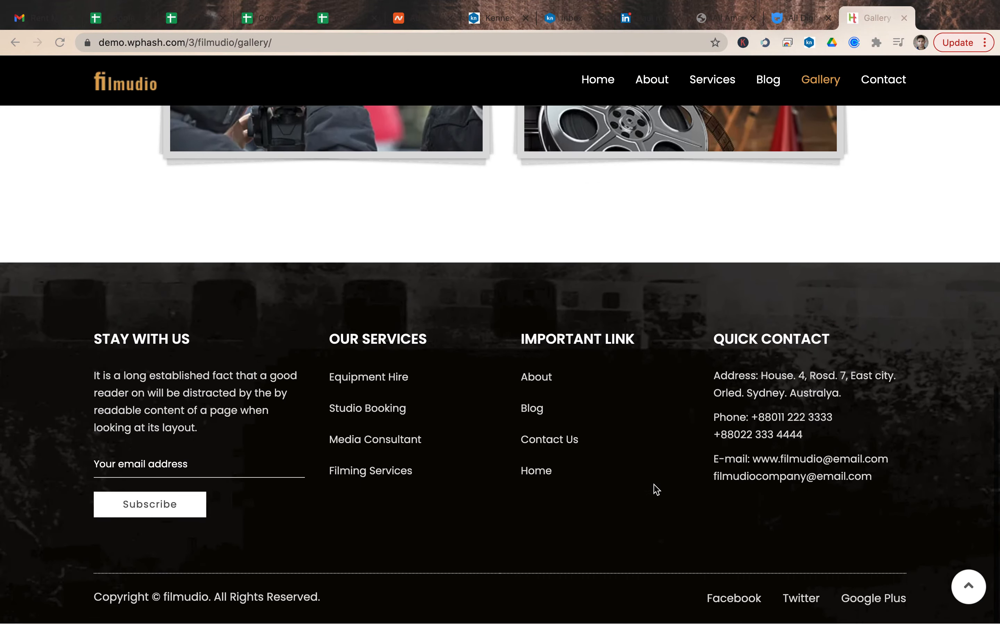
{"action": "scroll", "scroll_direction": "up", "scroll_amount": 3}
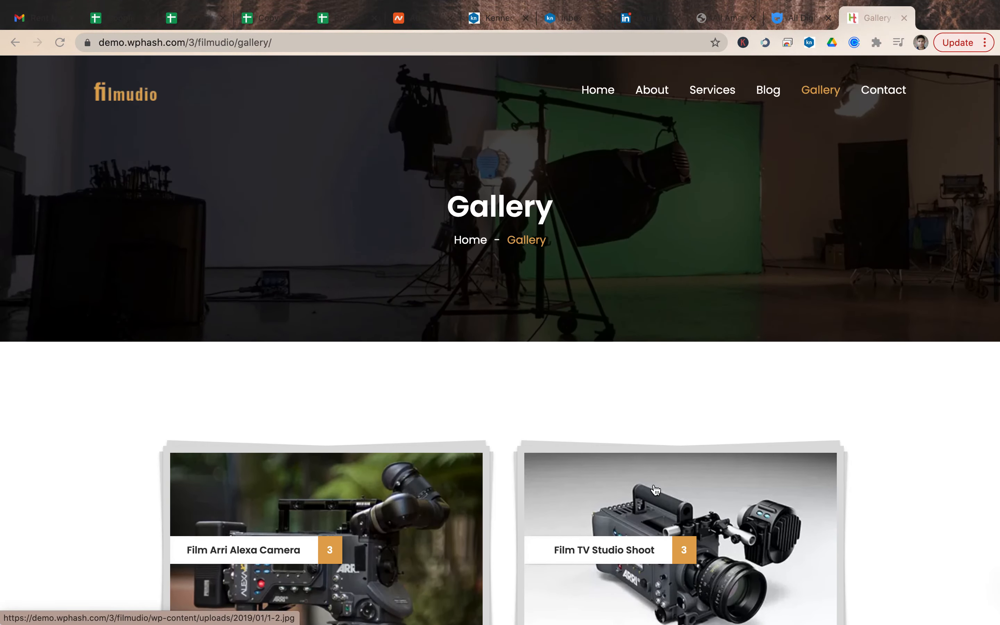
{"action": "scroll", "scroll_direction": "down", "scroll_amount": 3}
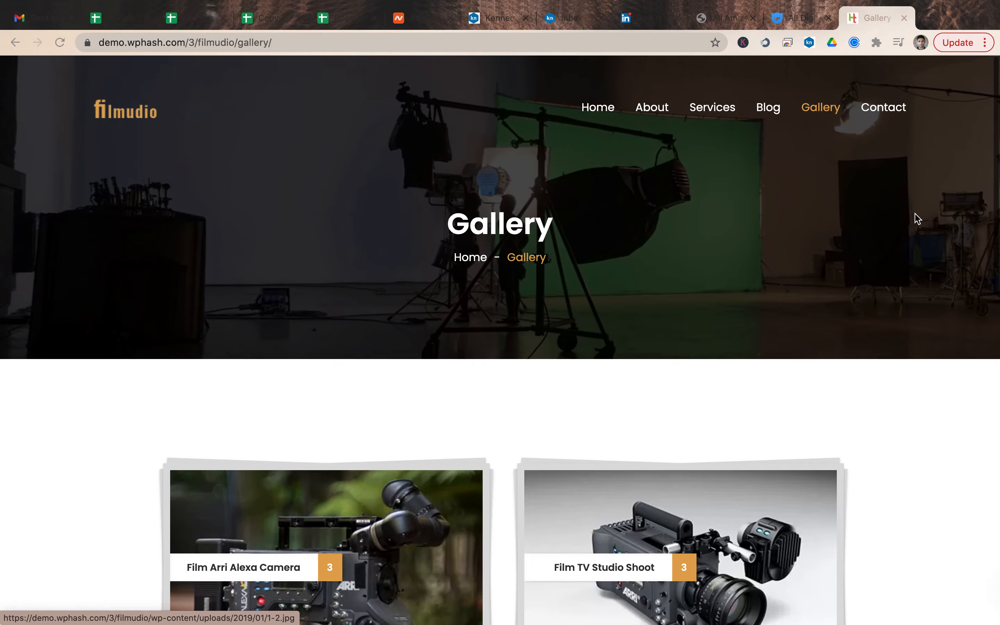
{"action": "left_click", "coordinate": [883, 107]}
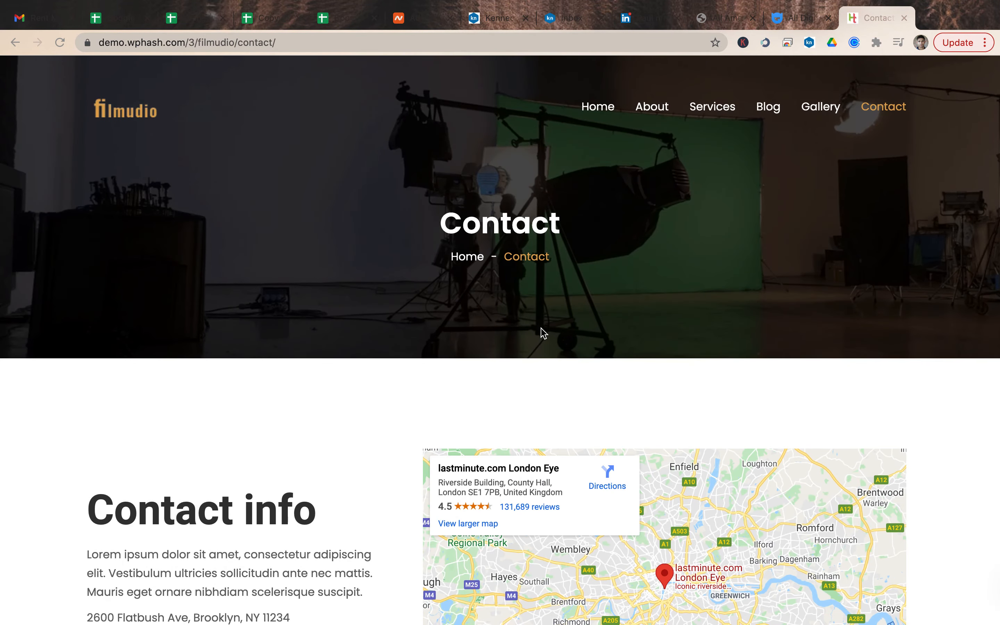
- Scroll down the Contact page through the contact info, map and Contact Us form
{"action": "scroll", "scroll_direction": "down", "scroll_amount": 3}
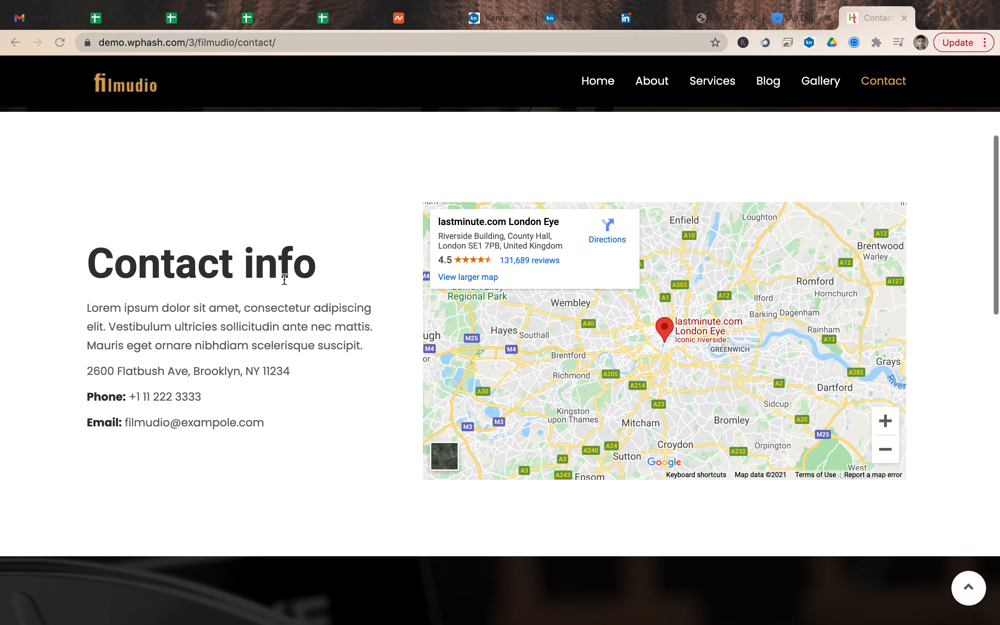
{"action": "scroll", "scroll_direction": "down", "scroll_amount": 3}
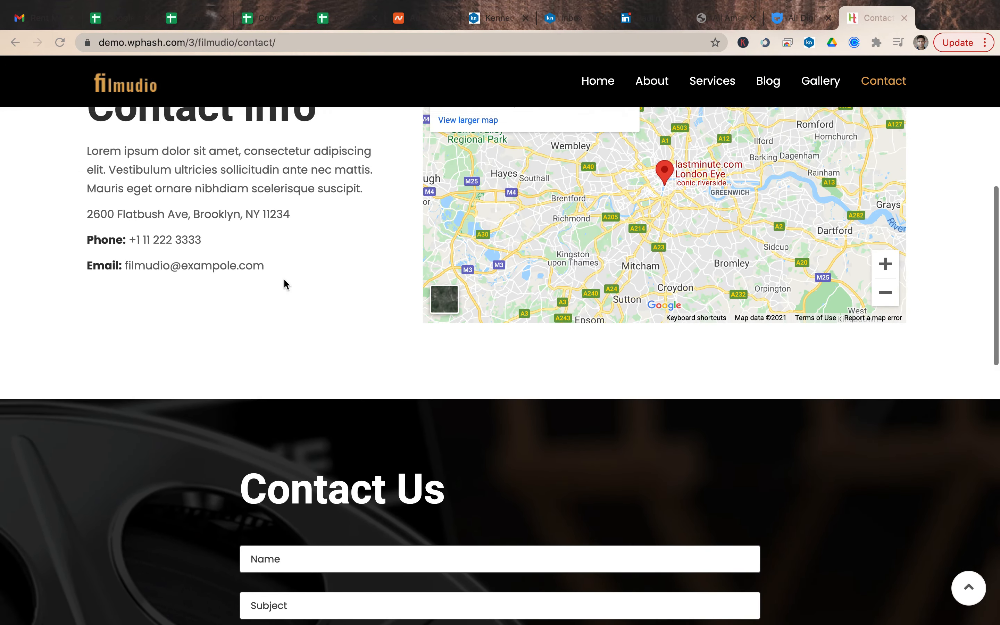
{"action": "scroll", "scroll_direction": "down", "scroll_amount": 3}
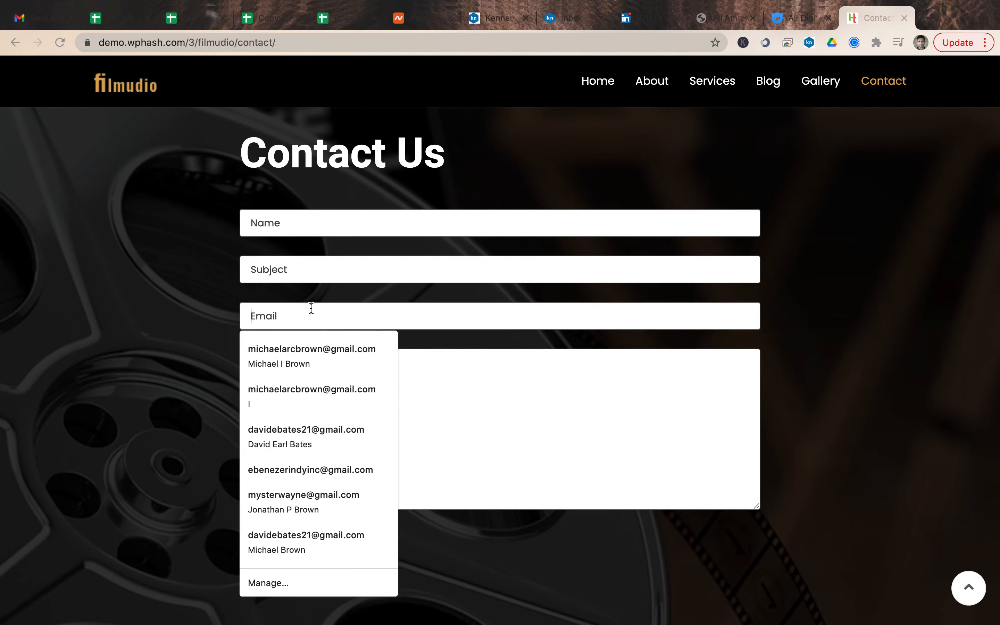
{"action": "scroll", "scroll_direction": "down", "scroll_amount": 3}
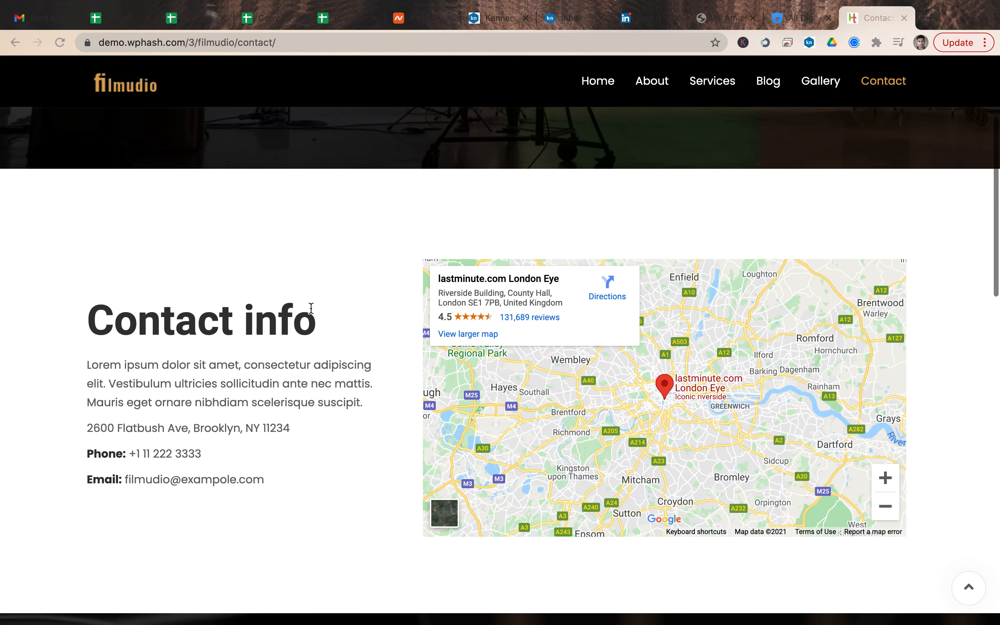
{"action": "scroll", "scroll_direction": "down", "scroll_amount": 3}
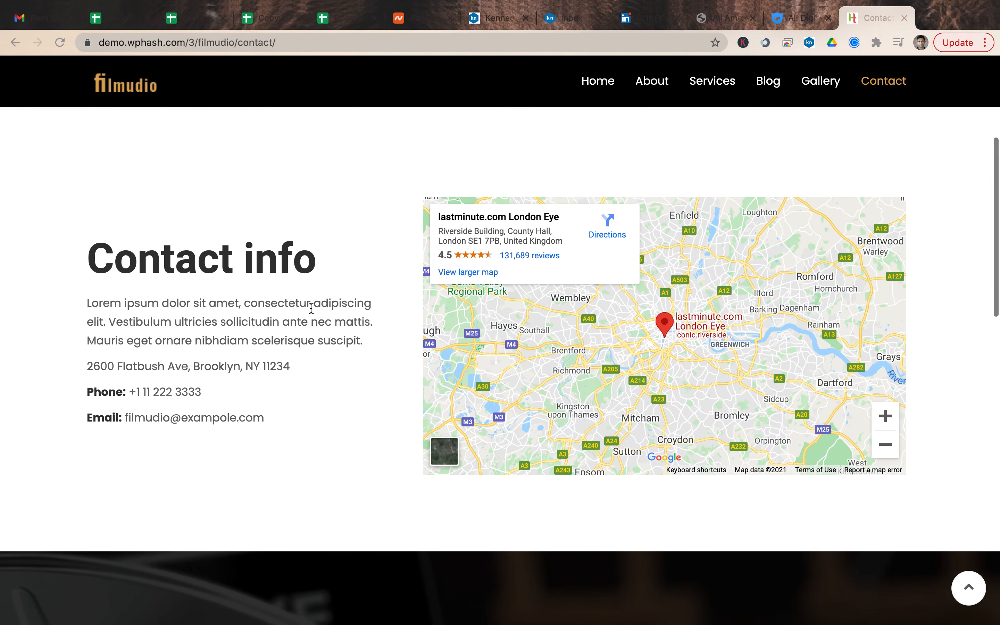
{"action": "double_click", "coordinate": [172, 392]}
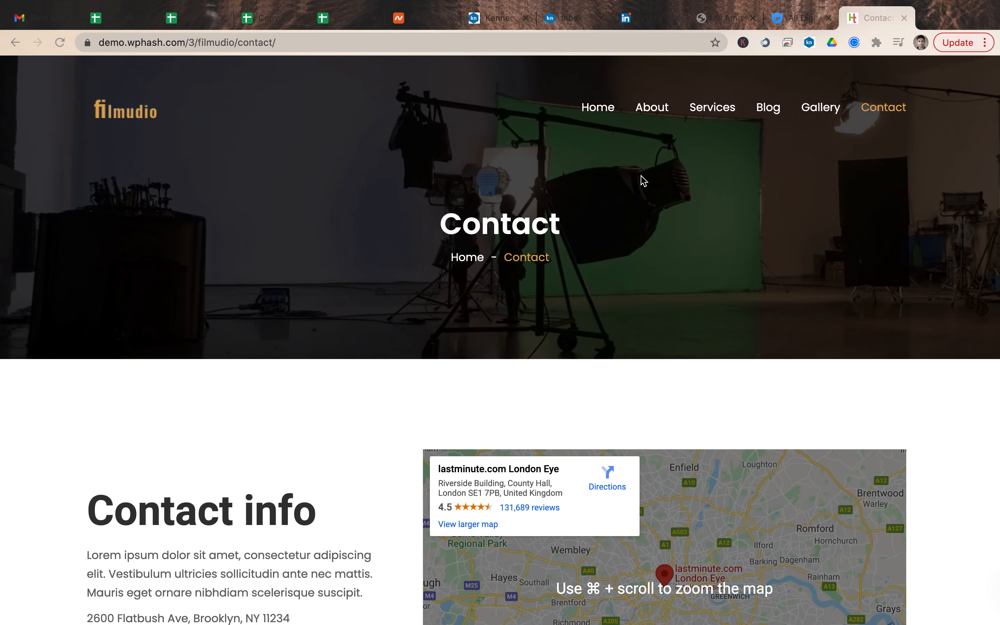
- Return to the Filmudio homepage from the navigation menu
{"action": "left_click", "coordinate": [598, 107]}
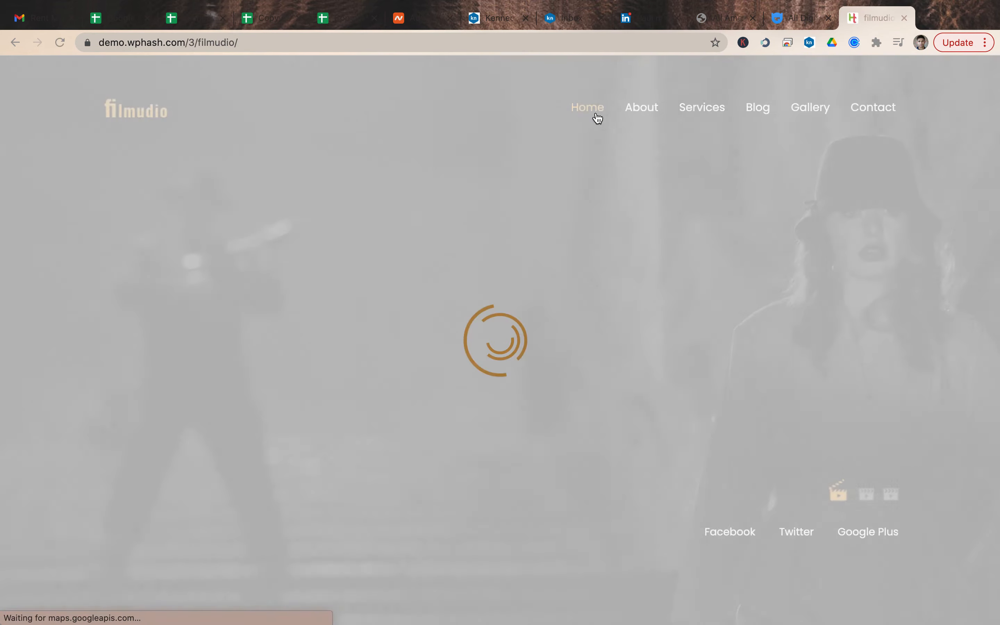
{"action": "mouse_move", "coordinate": [588, 107]}
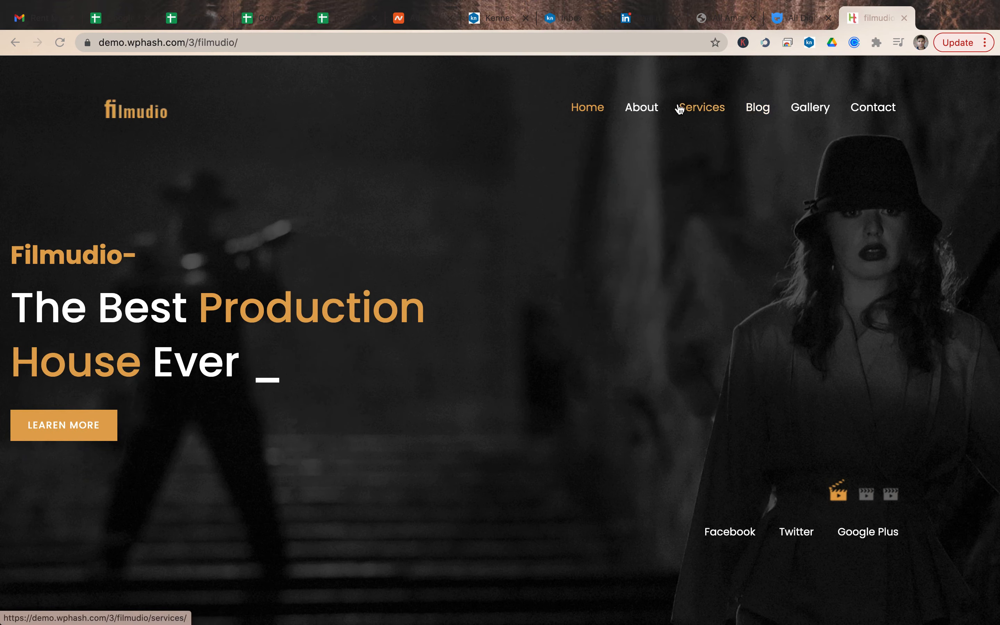
- Switch the homepage hero slider to the third and then the second slide
{"action": "scroll", "scroll_direction": "down", "scroll_amount": 3}
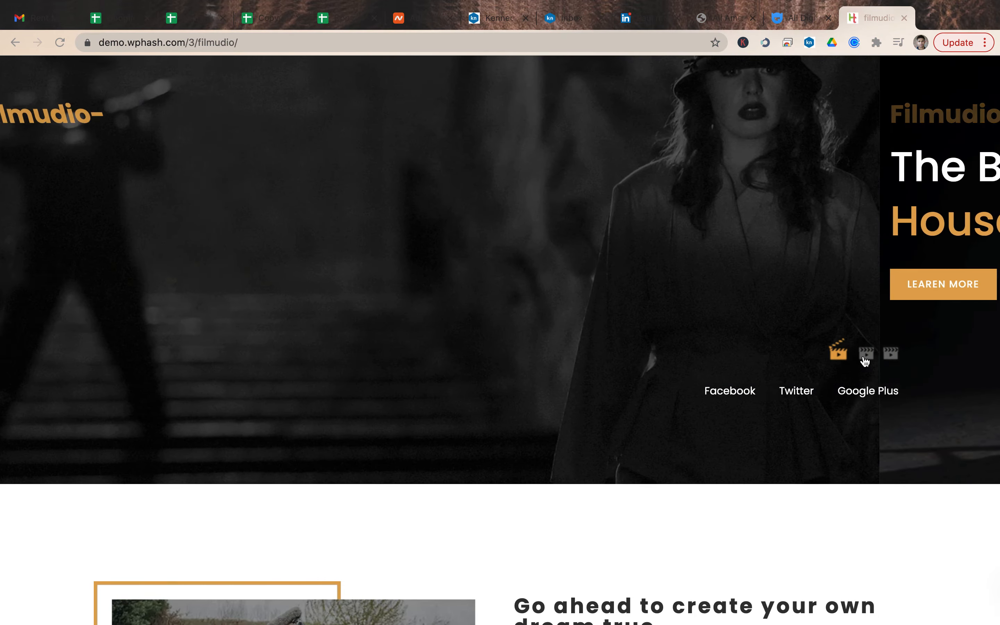
{"action": "left_click", "coordinate": [890, 353]}
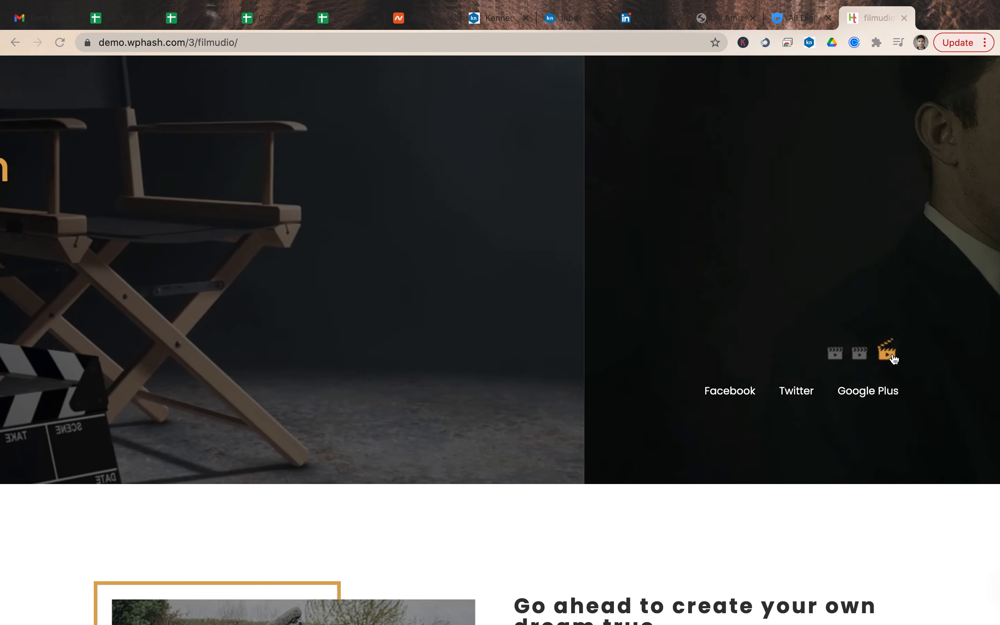
{"action": "left_click", "coordinate": [858, 354]}
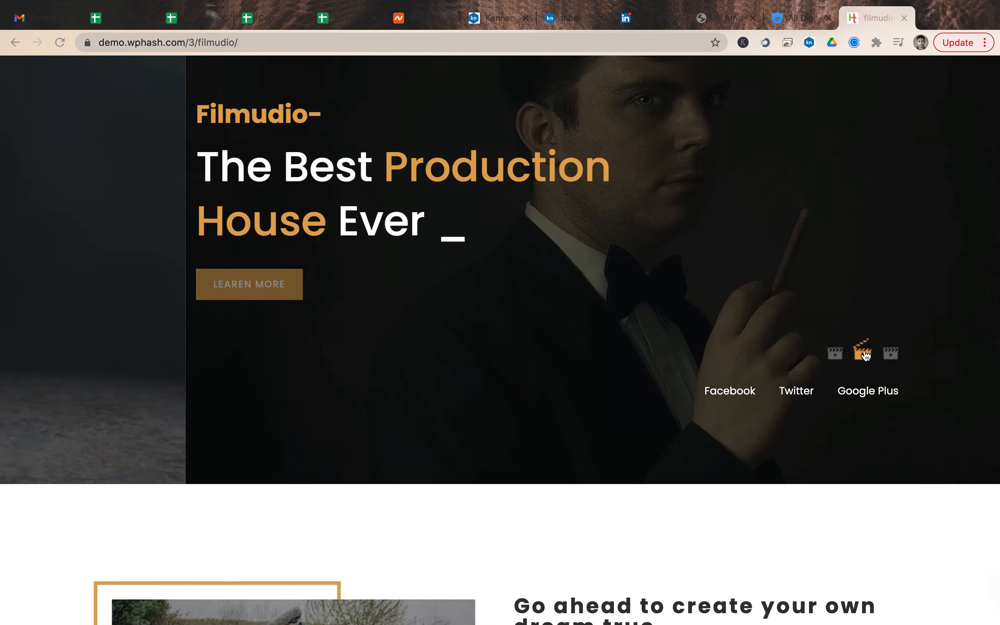
- Scroll past the intro video and Latest Trailer posters to the Services Of Filmudio section
{"action": "scroll", "scroll_direction": "down", "scroll_amount": 3}
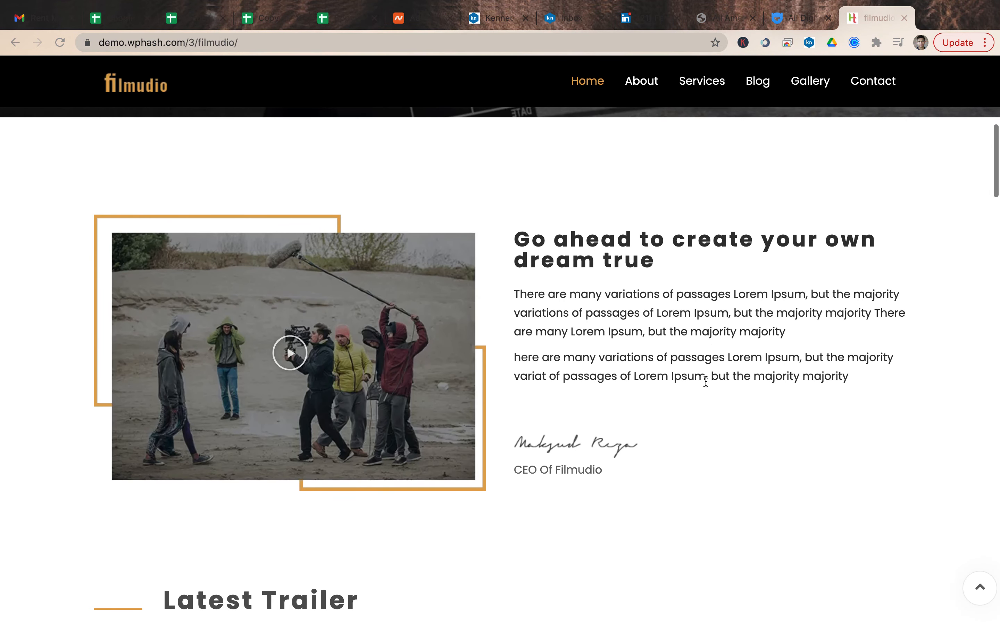
{"action": "scroll", "scroll_direction": "down", "scroll_amount": 3}
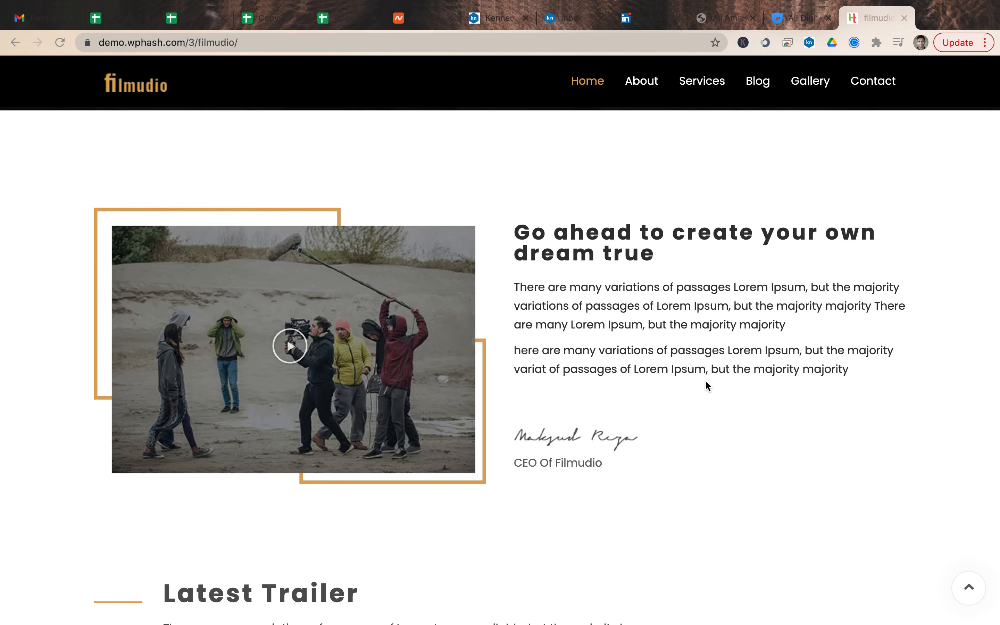
{"action": "scroll", "scroll_direction": "down", "scroll_amount": 3}
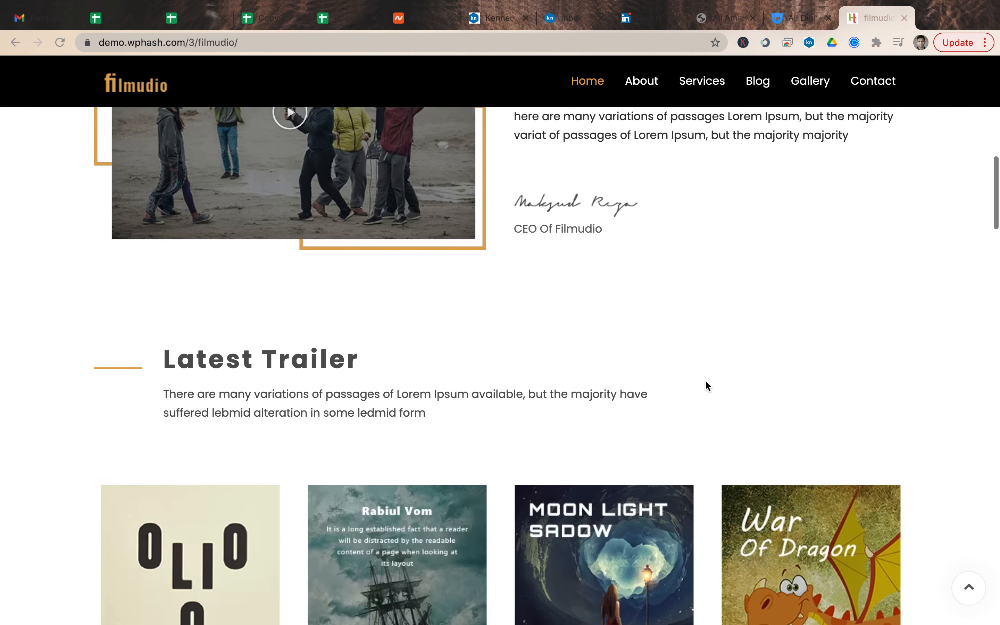
{"action": "scroll", "scroll_direction": "down", "scroll_amount": 3}
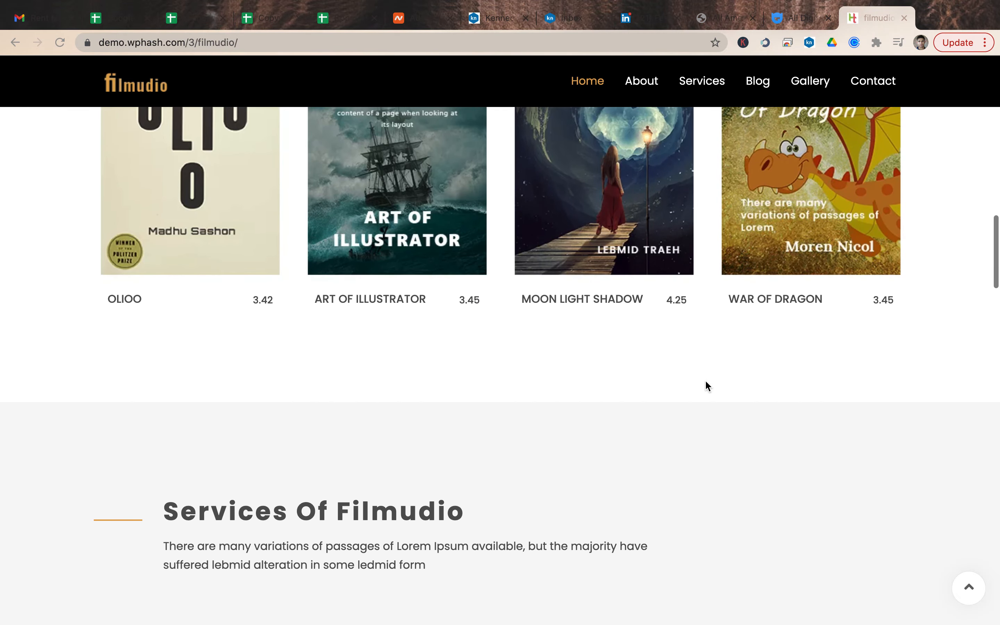